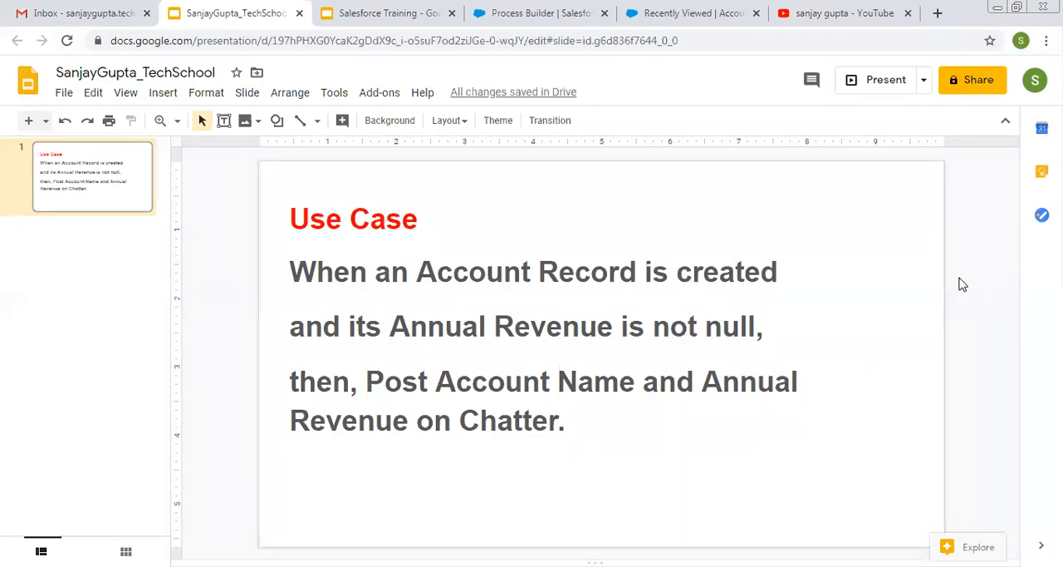
mouse_move(231, 413)
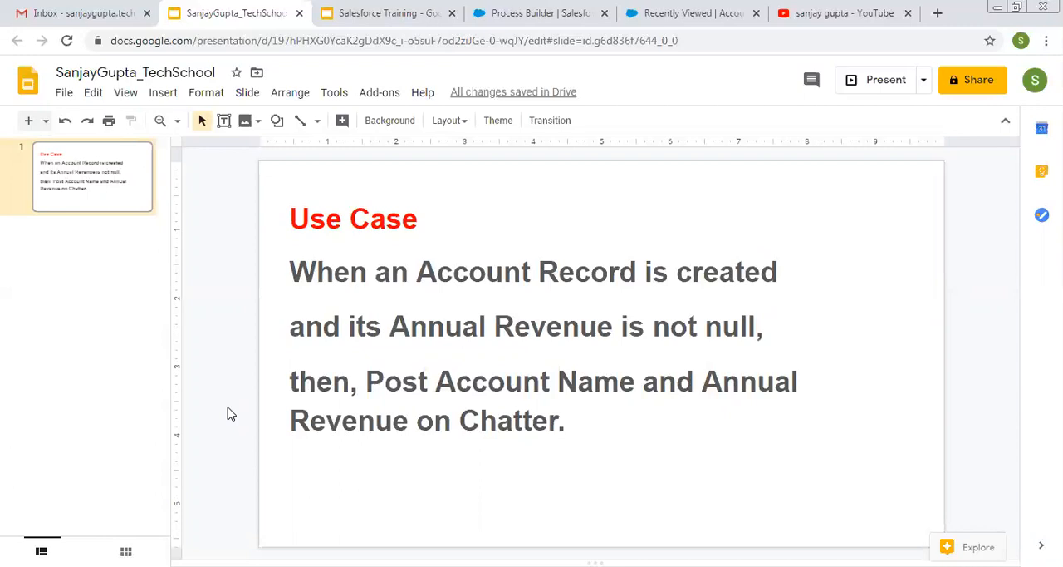
mouse_move(295, 288)
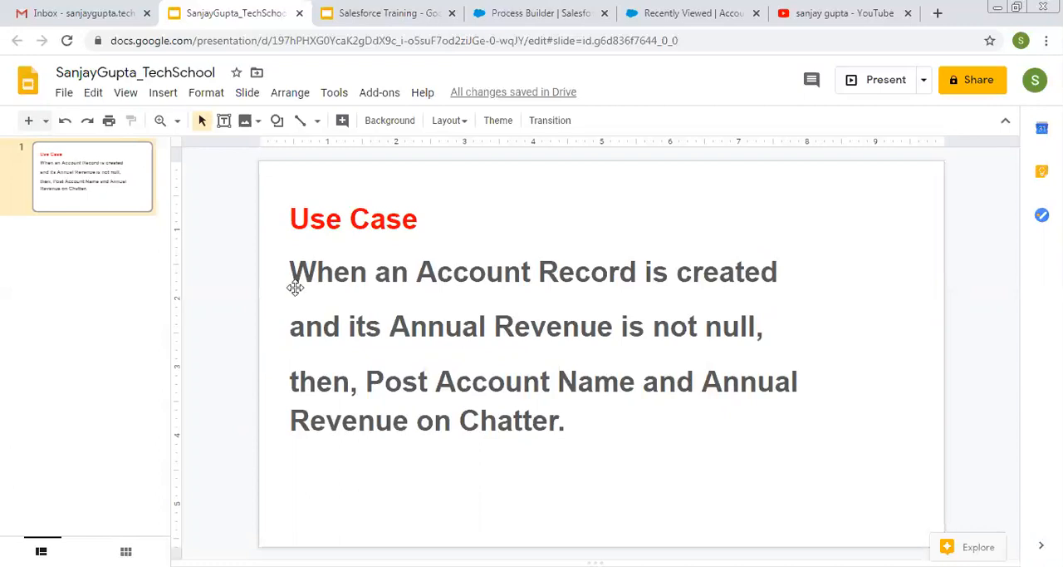
mouse_move(277, 320)
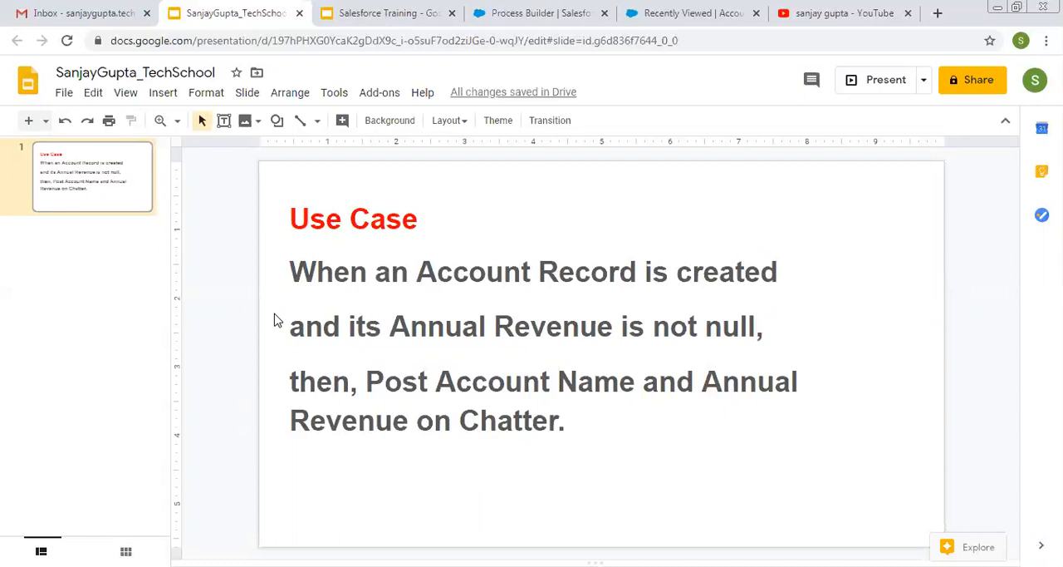
mouse_move(254, 405)
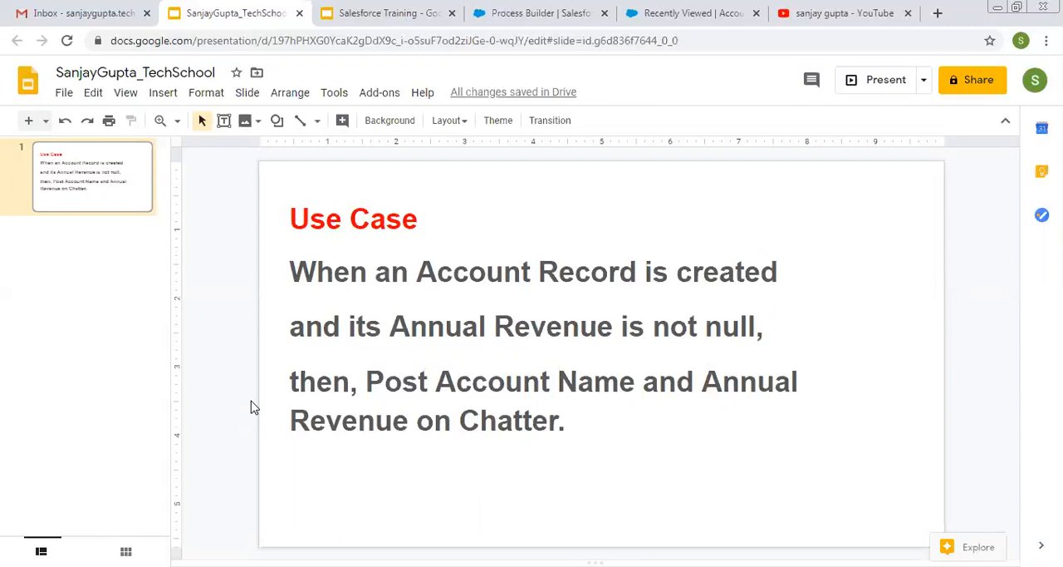
mouse_move(604, 99)
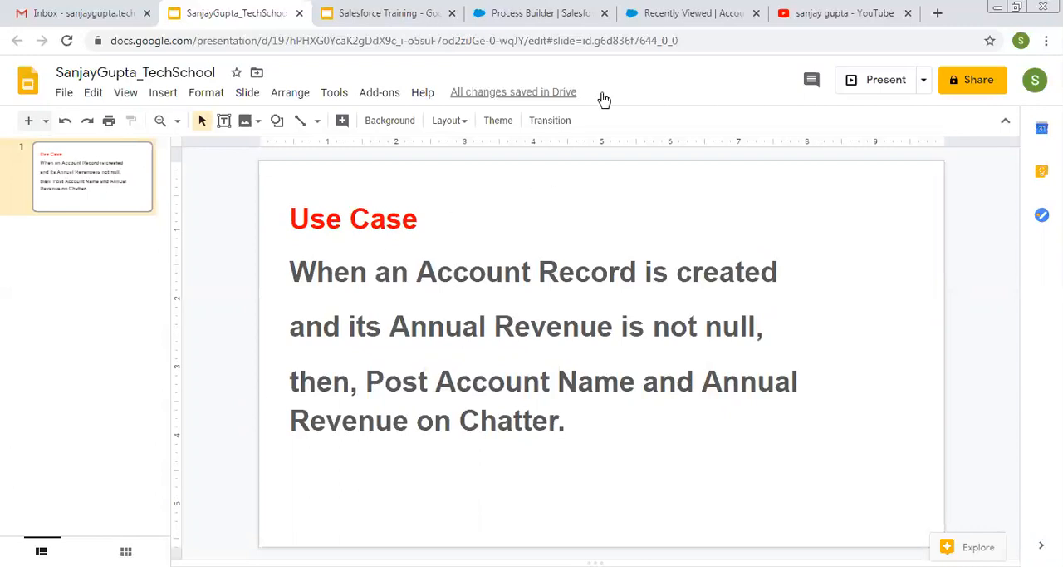
Show the Sanjay Gupta channel's recent Process Builder training videos in YouTube.
left_click(843, 13)
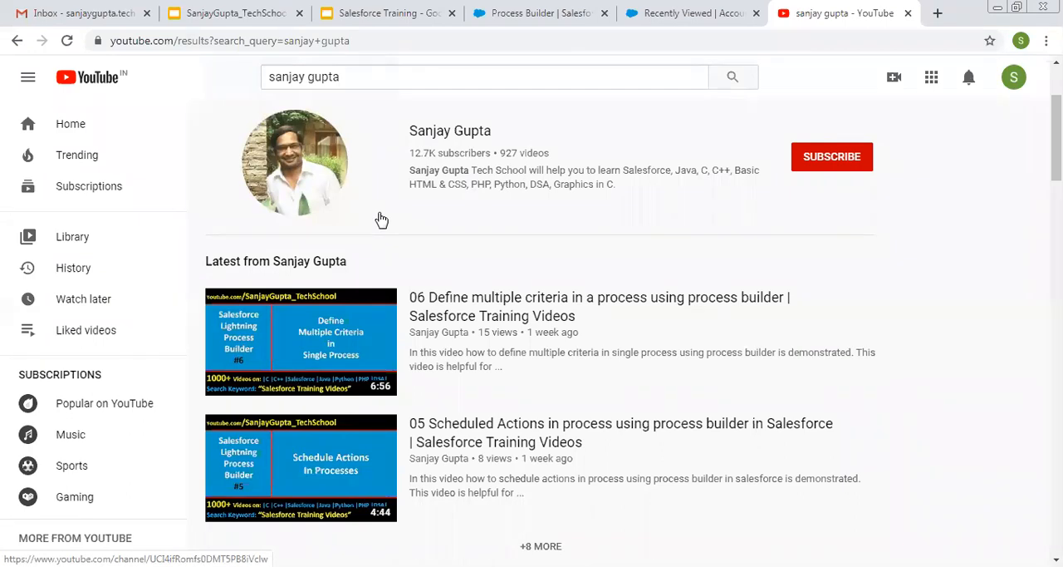
mouse_move(386, 216)
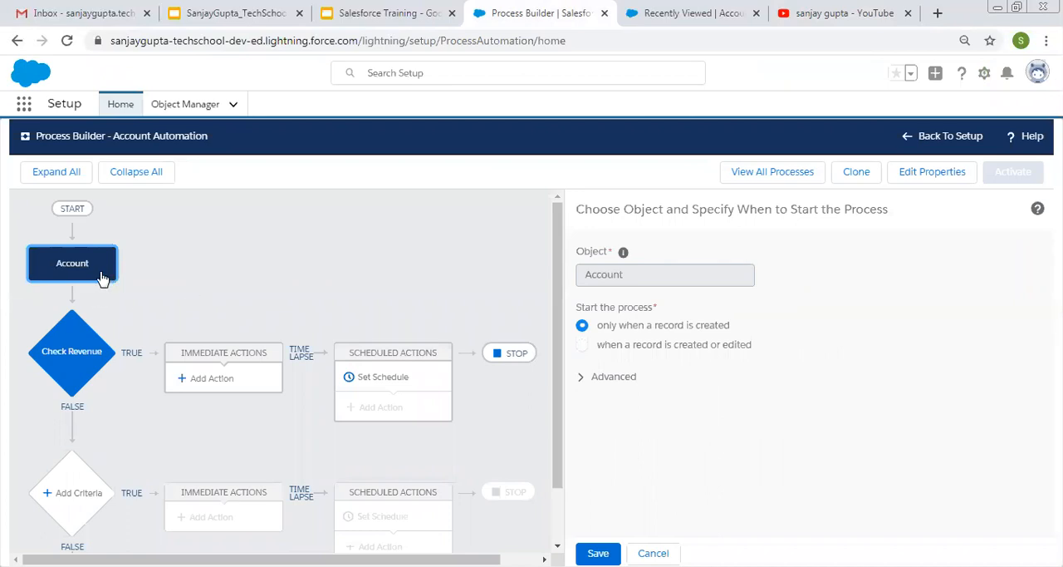
mouse_move(261, 273)
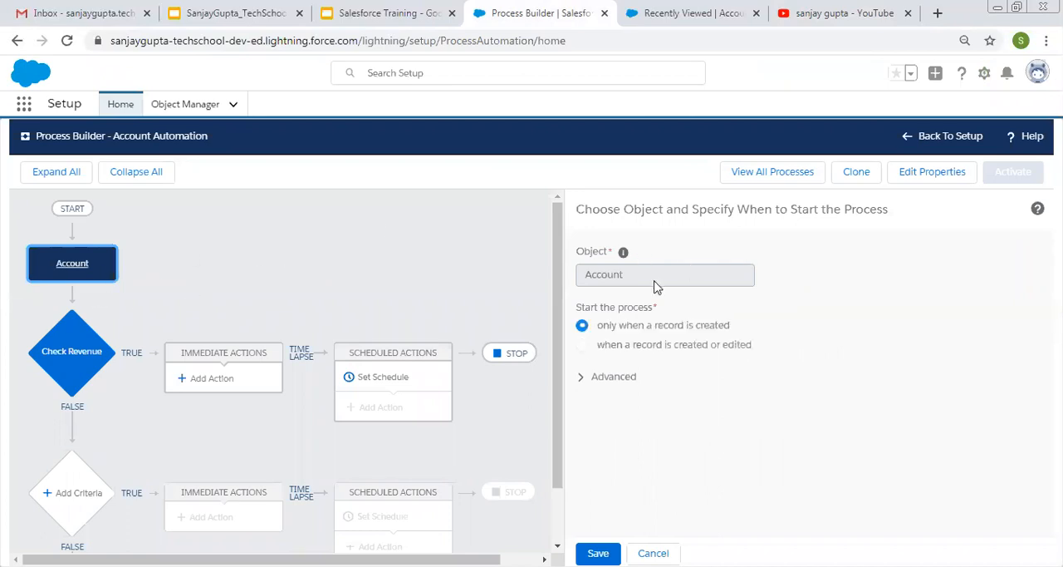
mouse_move(705, 339)
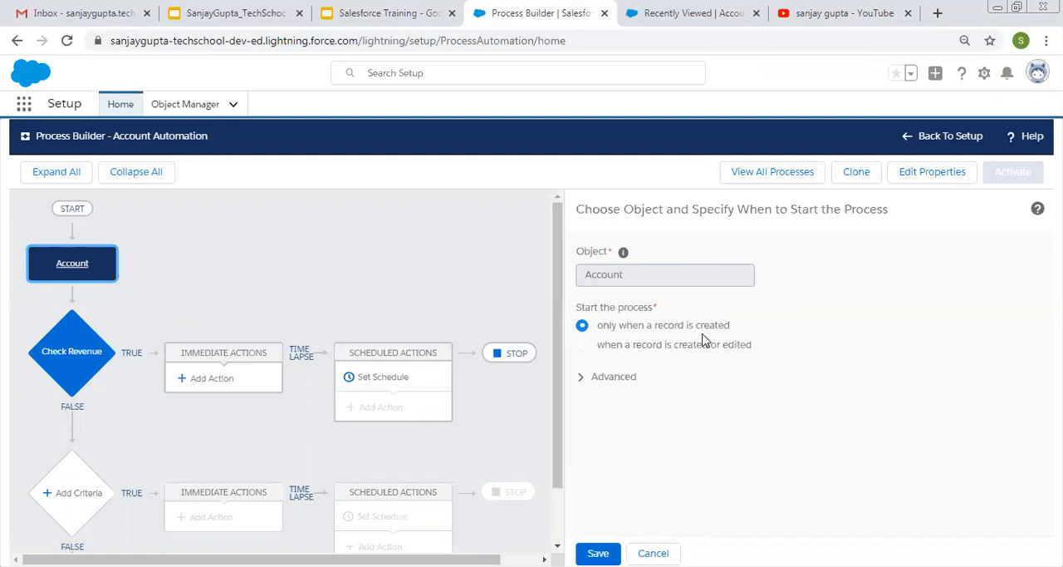
mouse_move(592, 336)
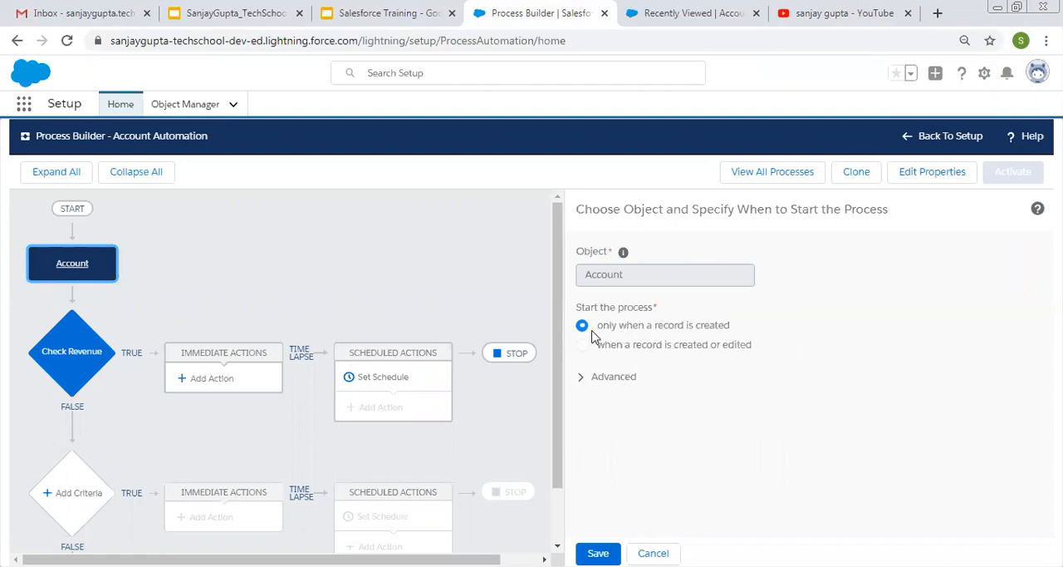
mouse_move(665, 330)
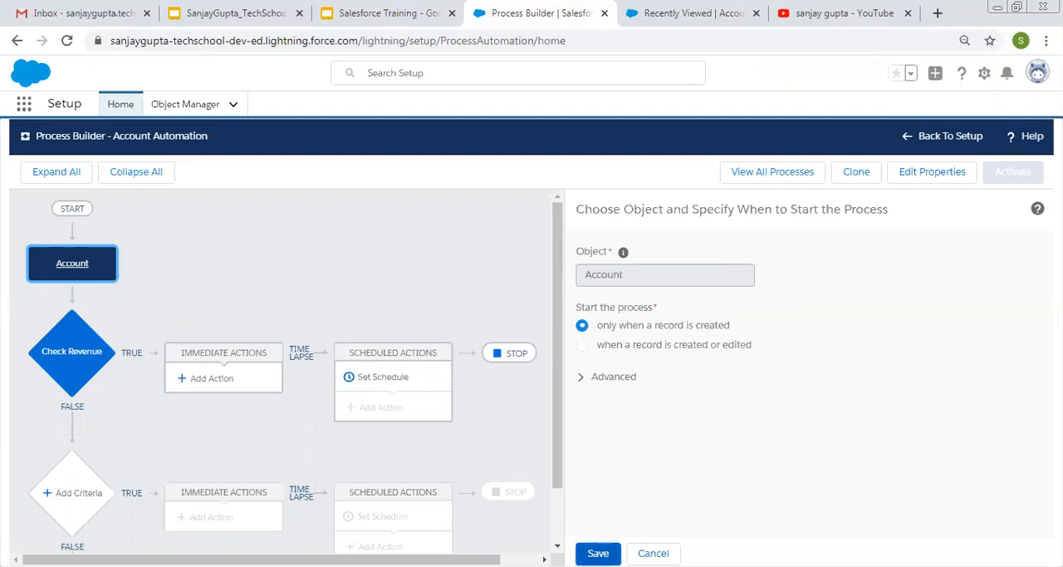
Give Check Revenue a conditions-met rule: Account Annual Revenue Is null equals False.
left_click(71, 352)
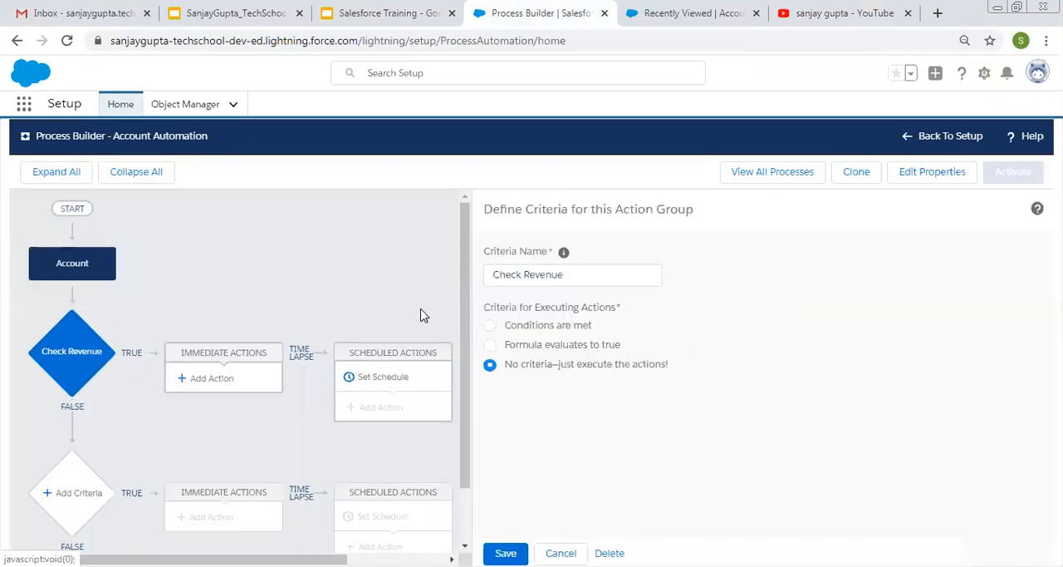
left_click(490, 325)
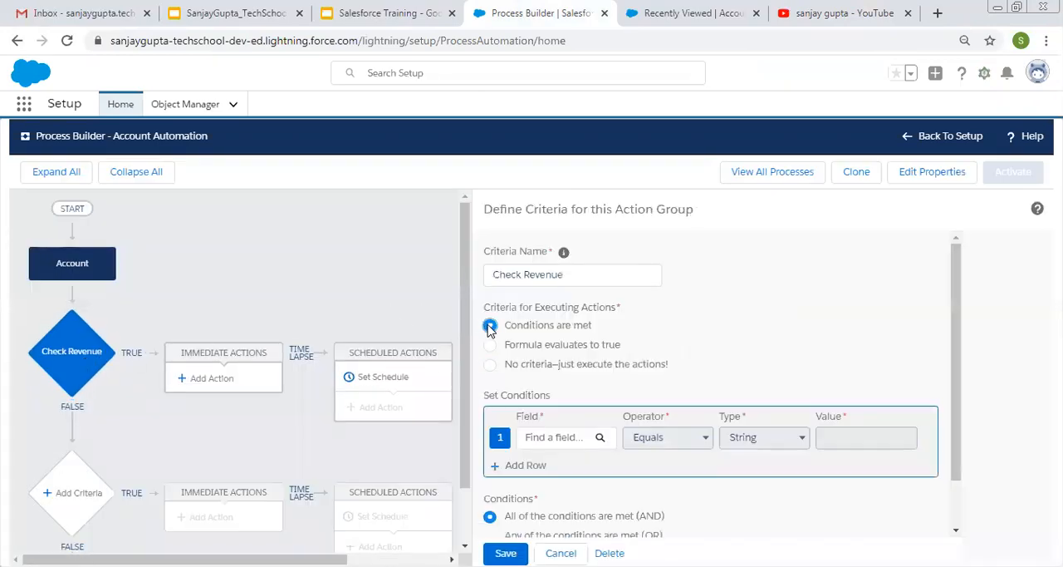
left_click(490, 325)
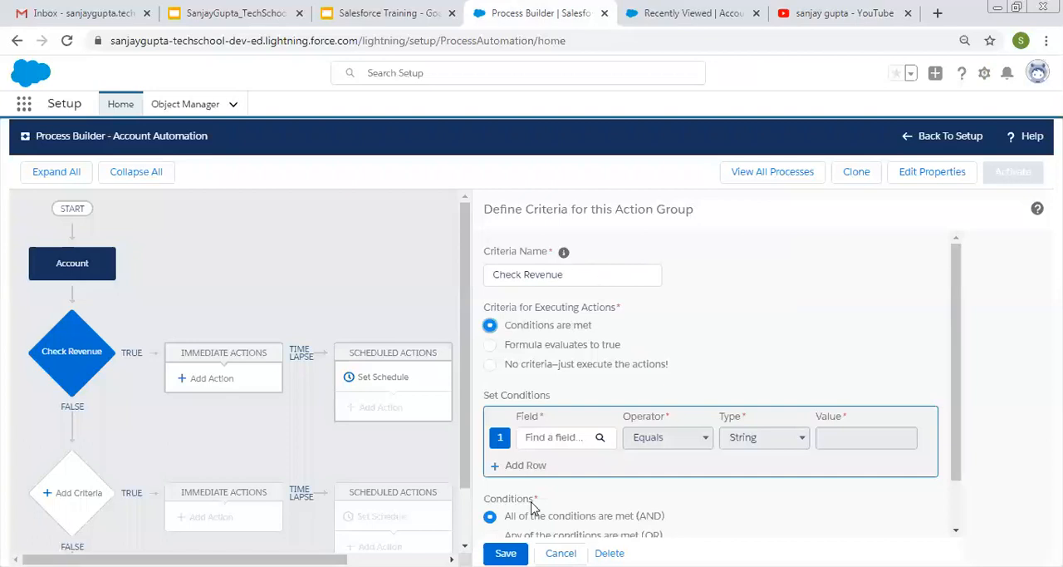
left_click(562, 437)
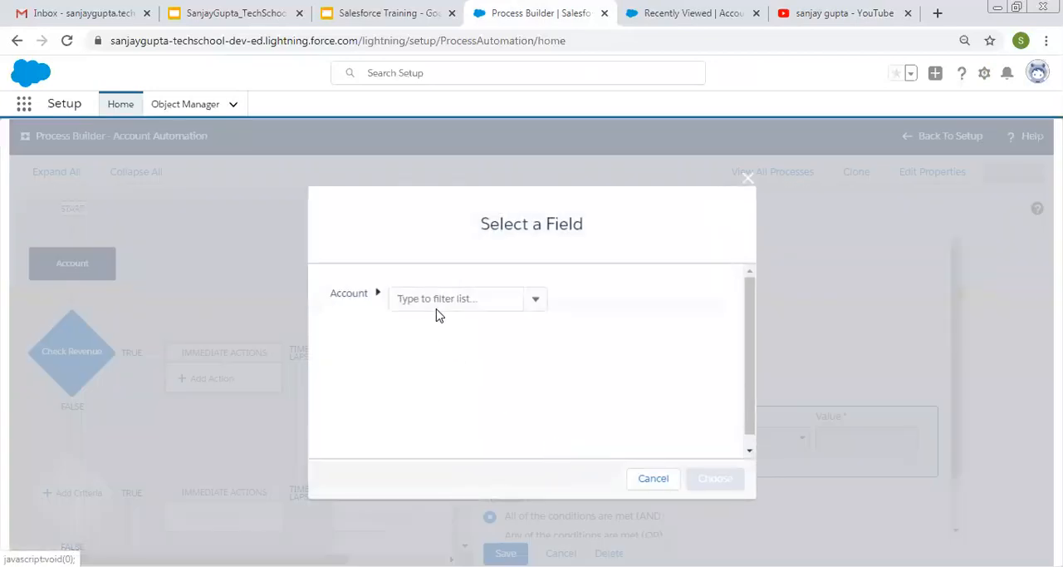
type("an")
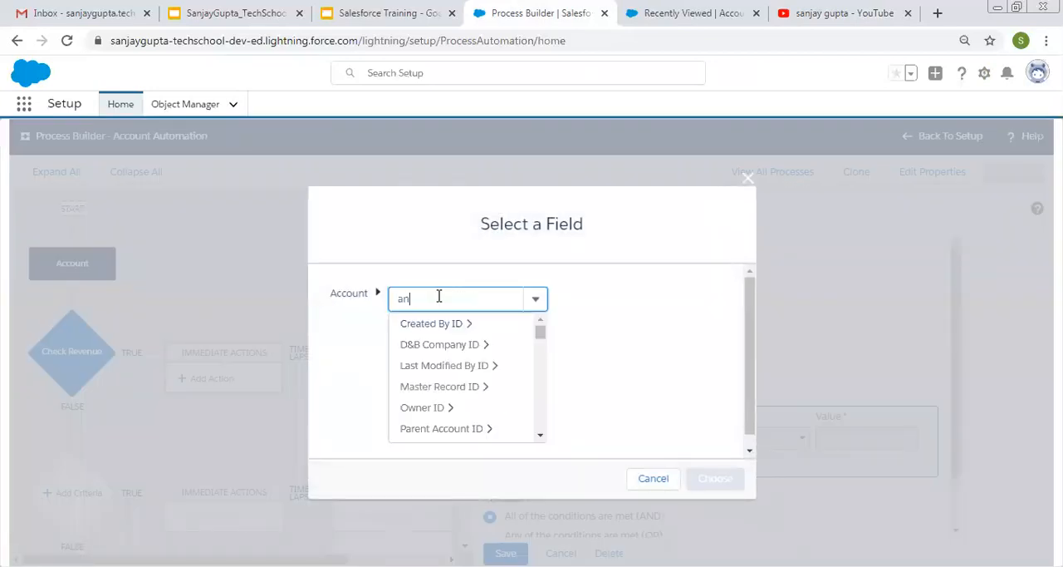
type("an")
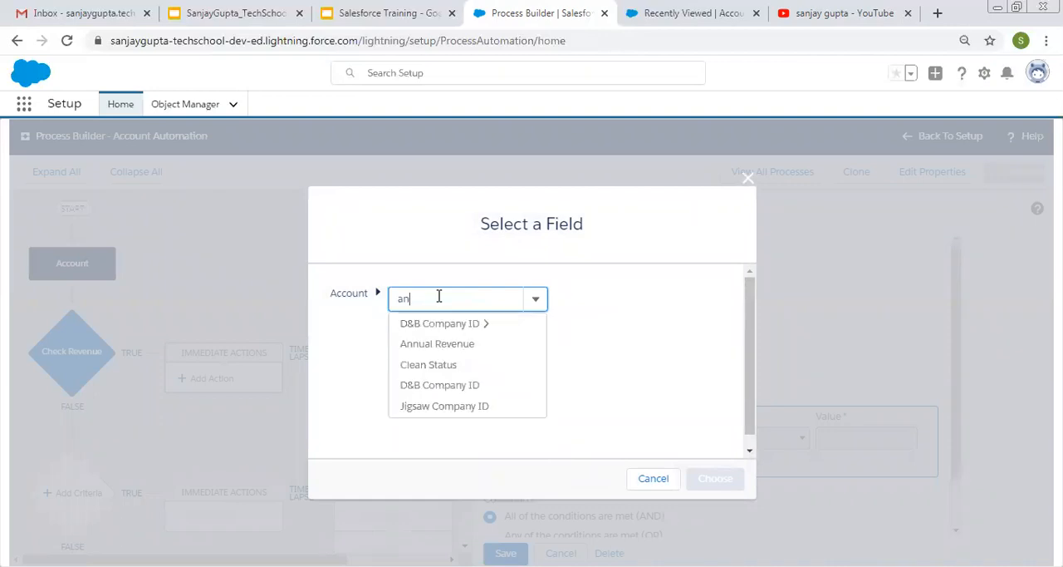
left_click(437, 344)
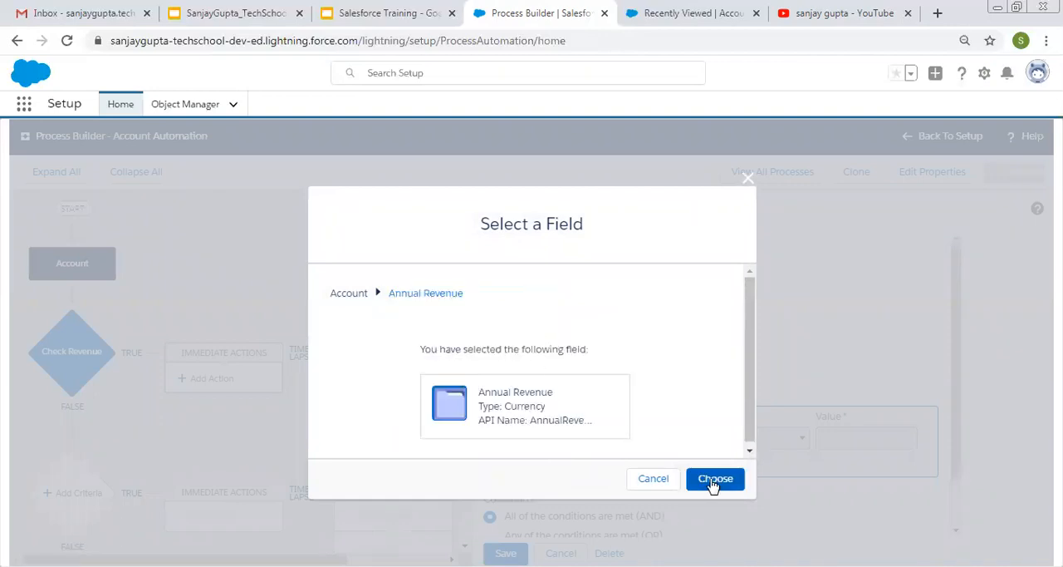
left_click(715, 479)
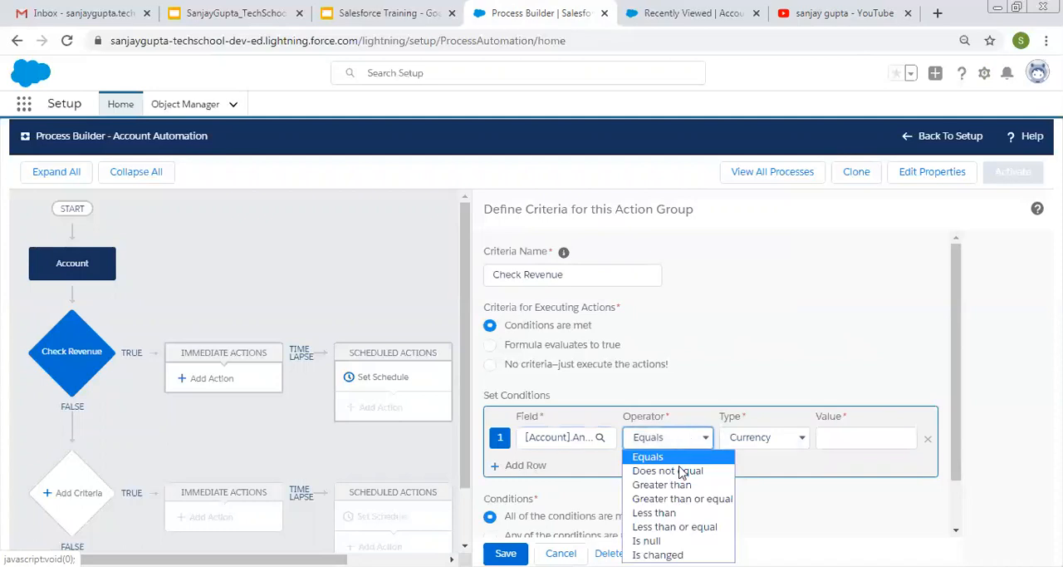
left_click(644, 541)
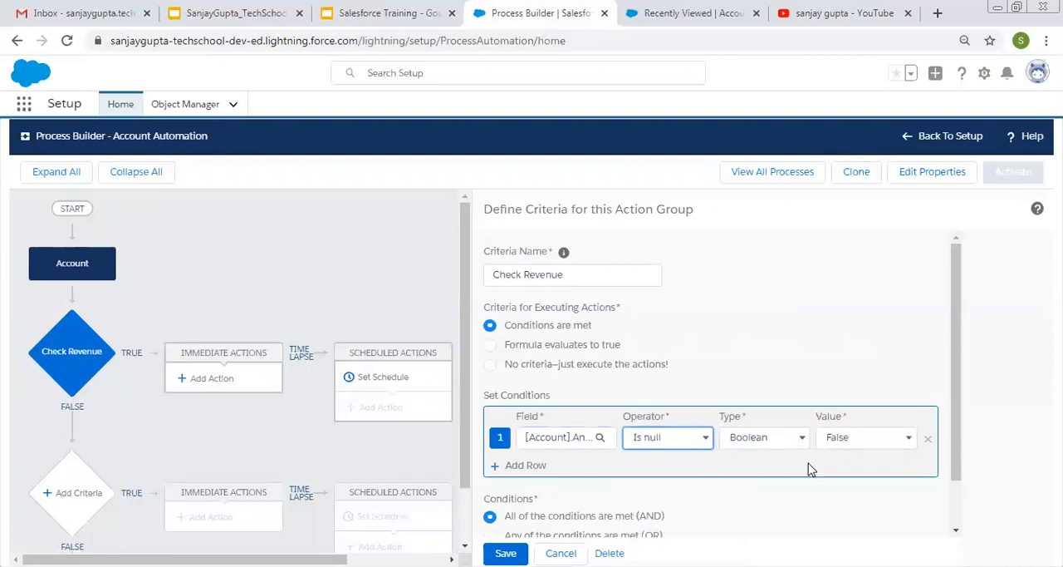
scroll("down", 3)
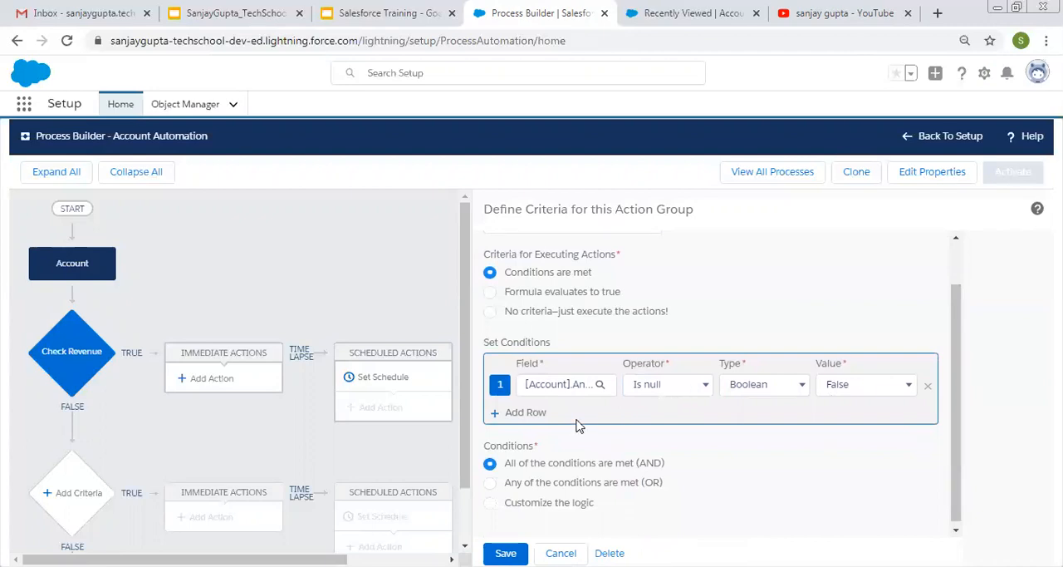
mouse_move(199, 370)
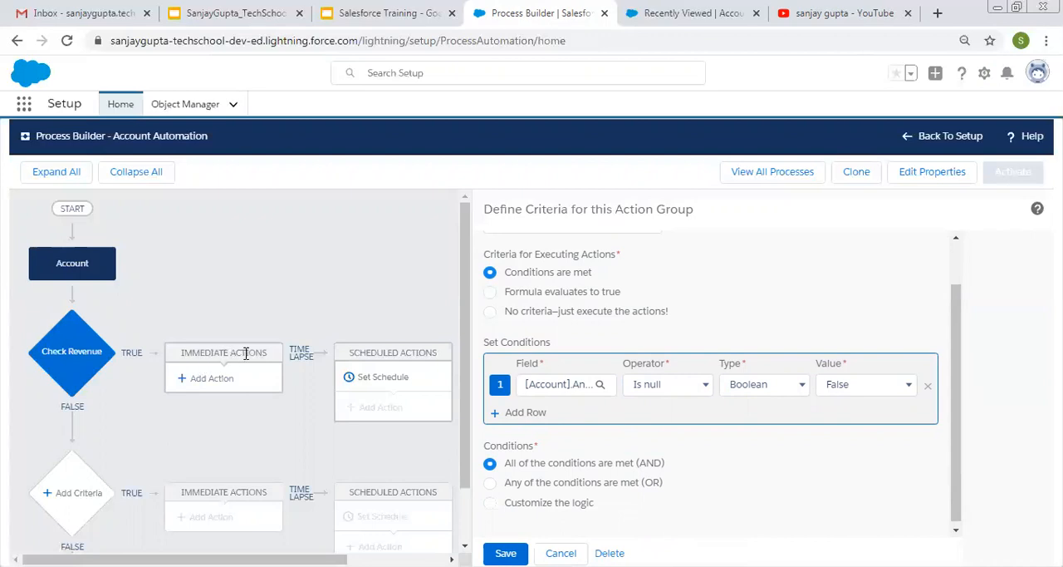
mouse_move(247, 354)
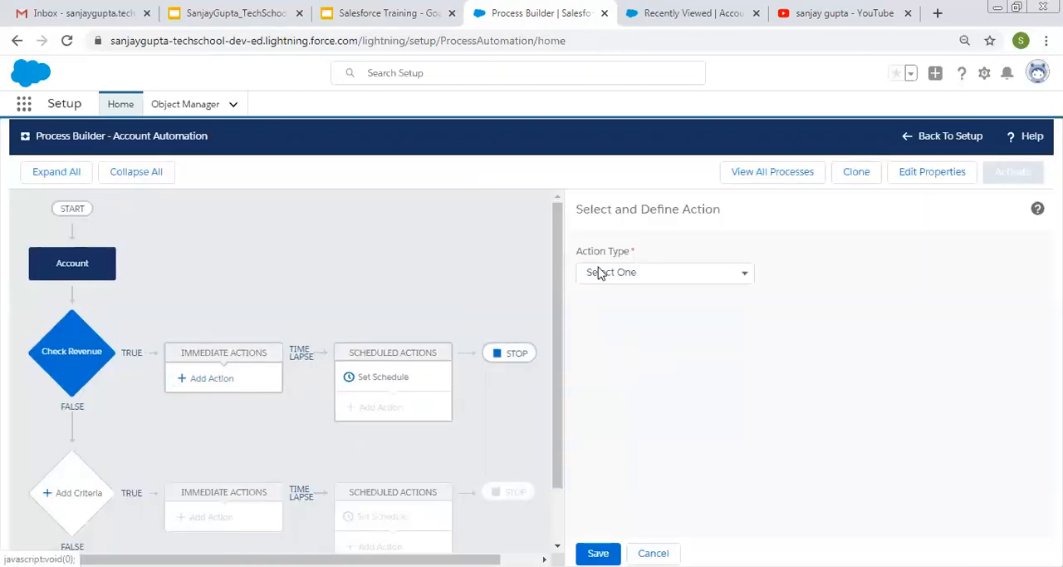
Make the action a Post to Chatter named 'Post Name and revenue' posting to This Record.
left_click(663, 272)
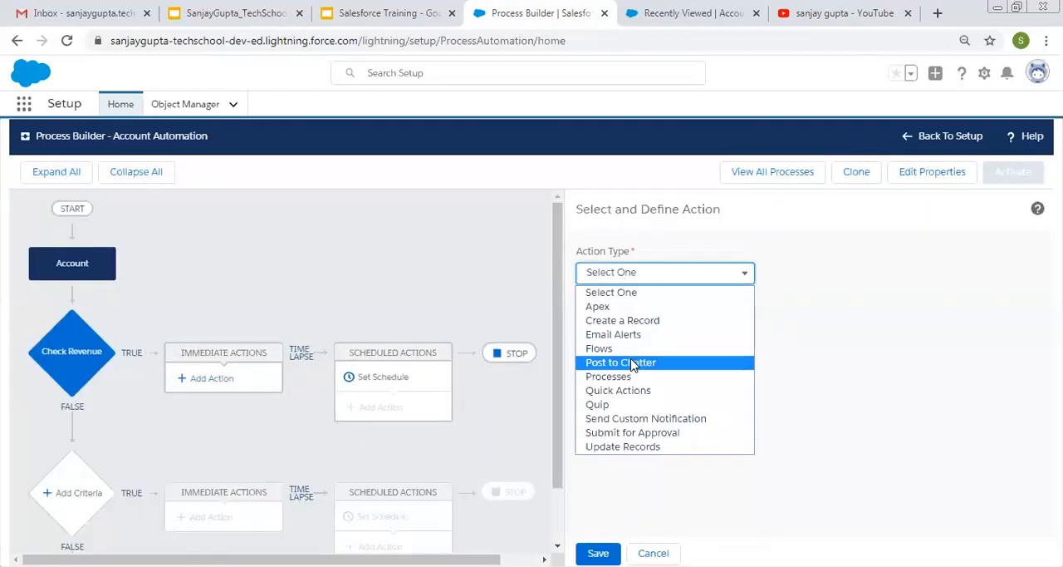
left_click(620, 362)
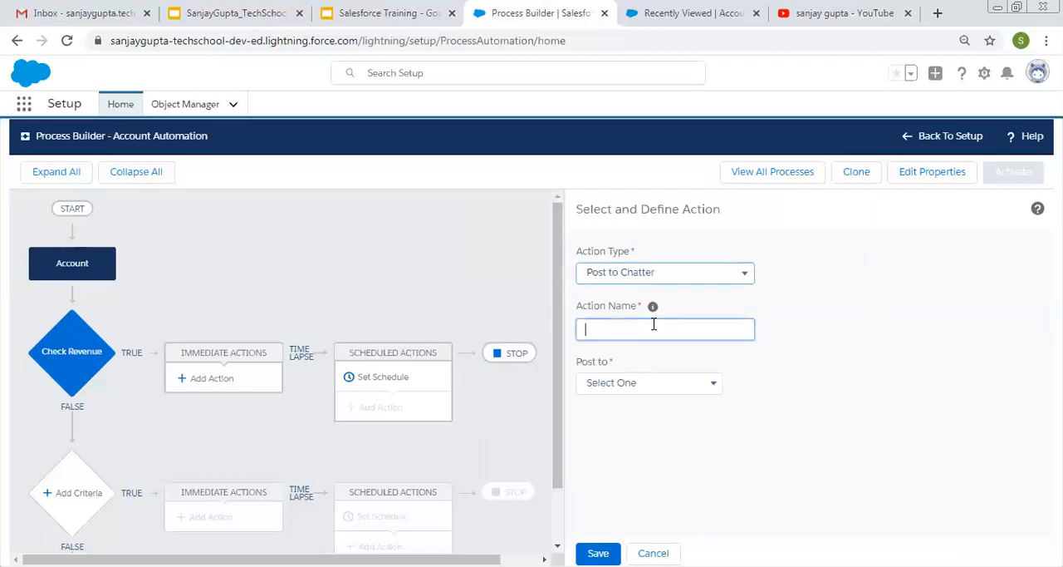
type("Post Name and revenue")
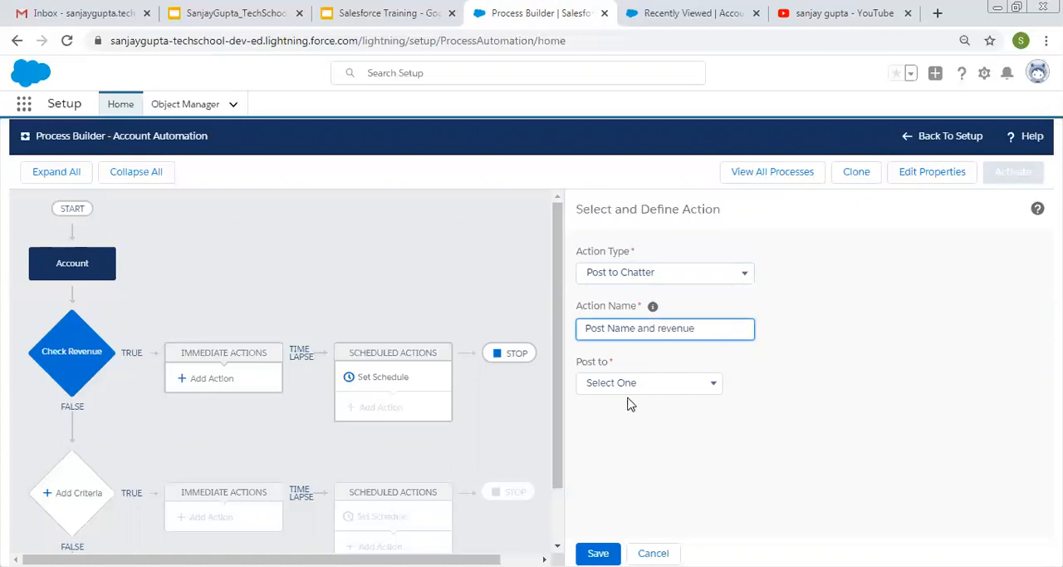
left_click(649, 382)
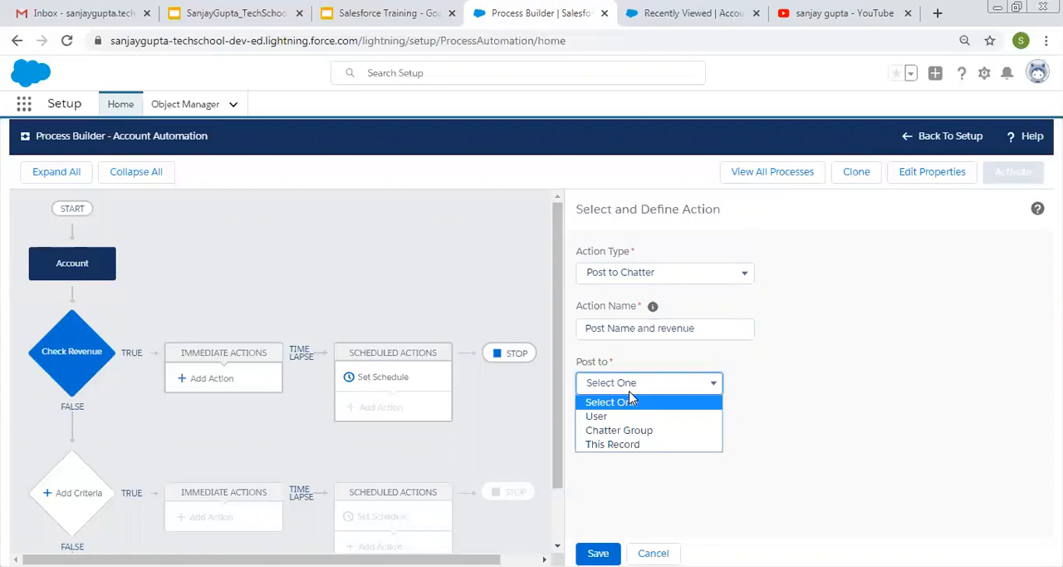
mouse_move(620, 416)
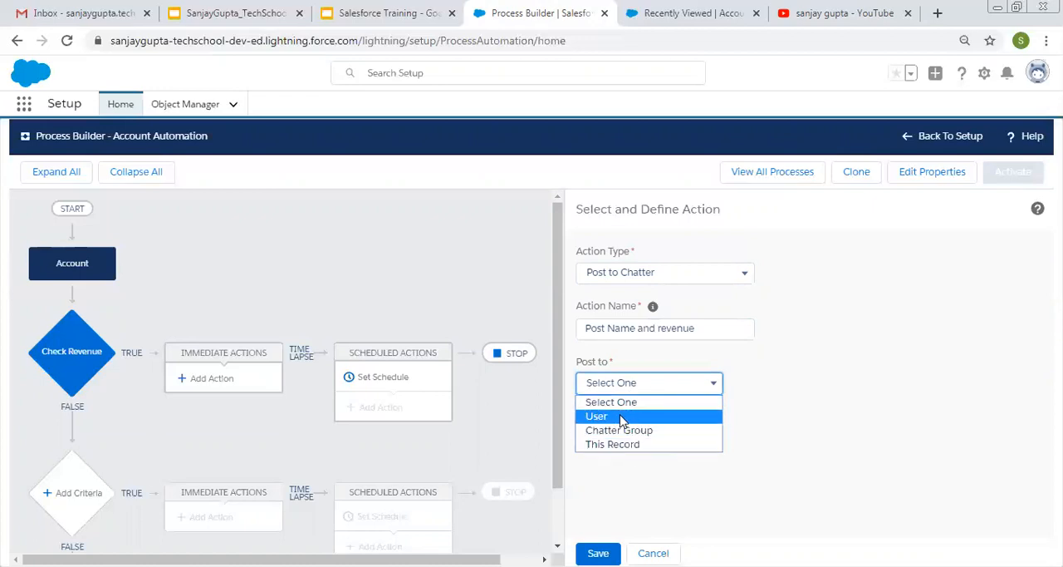
mouse_move(620, 429)
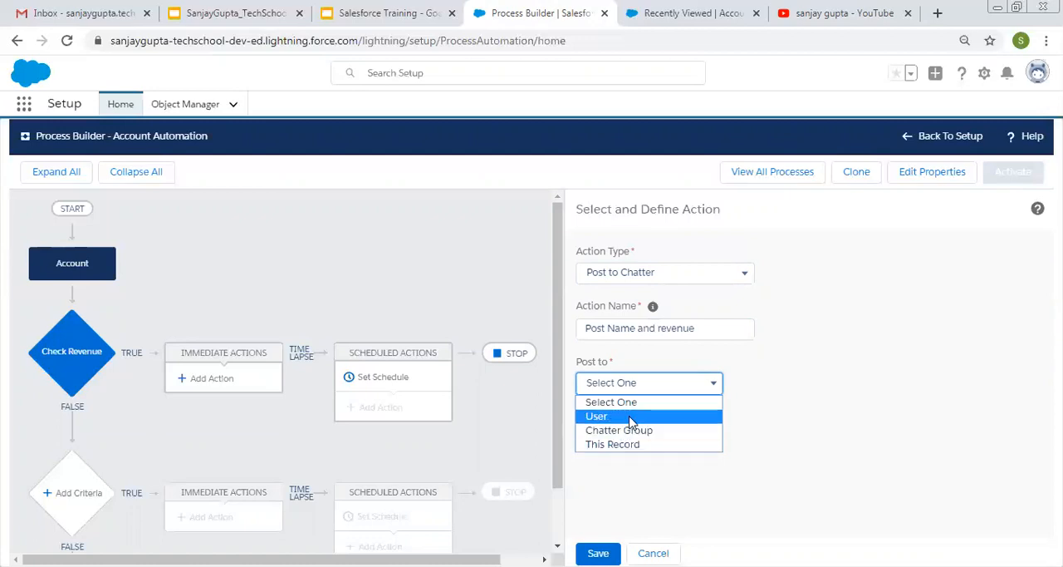
mouse_move(619, 429)
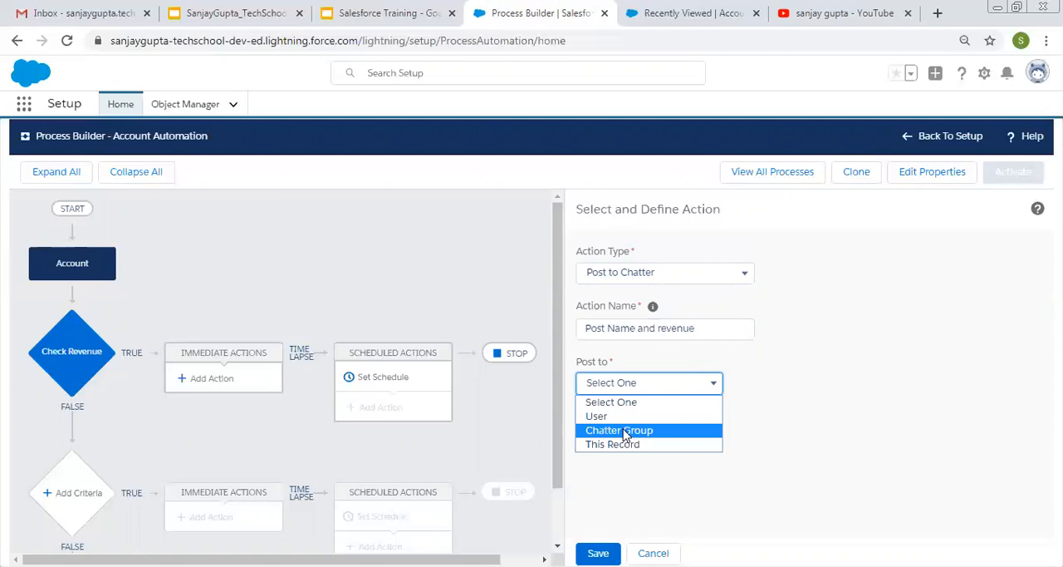
mouse_move(622, 416)
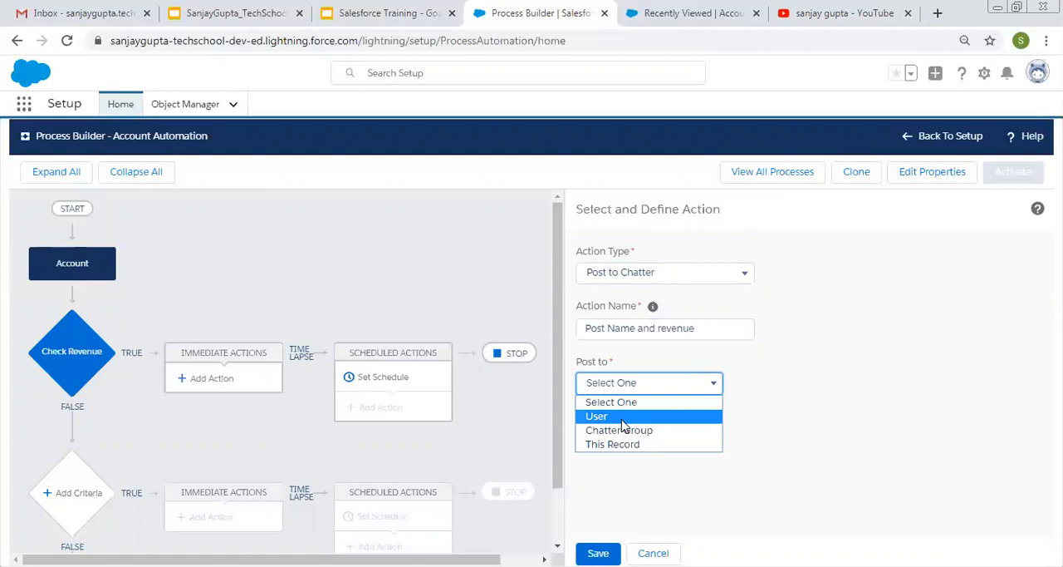
mouse_move(623, 443)
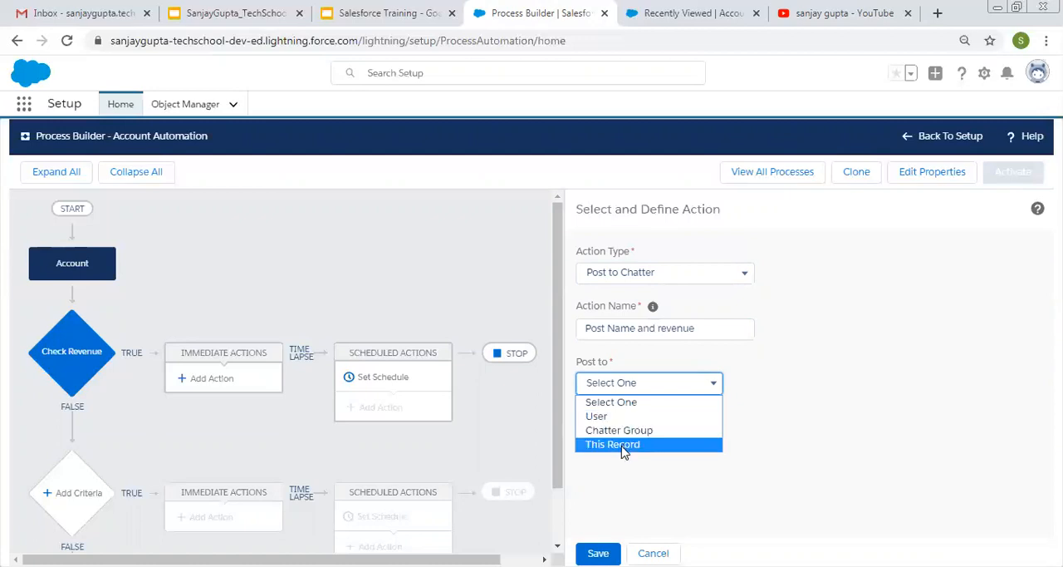
left_click(612, 444)
type("A")
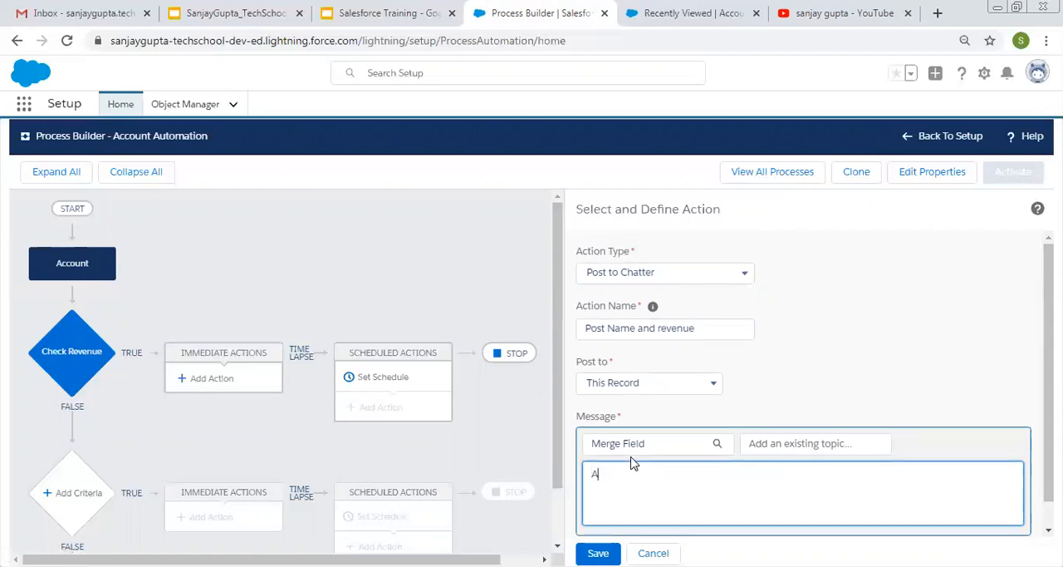
Write an 'Account Name' message line with the [Account].Name merge field.
type("ccount Name:")
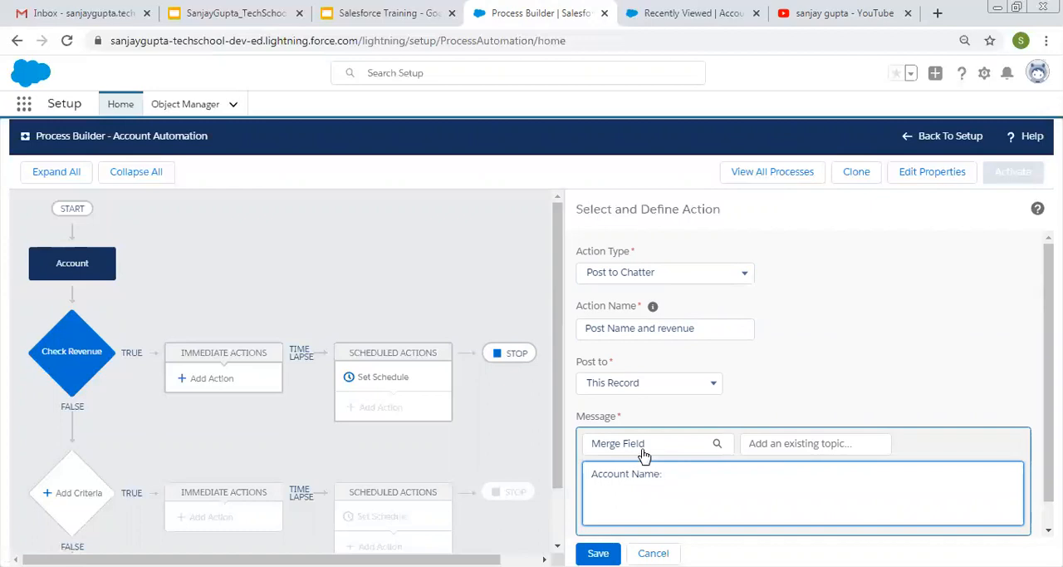
mouse_move(656, 447)
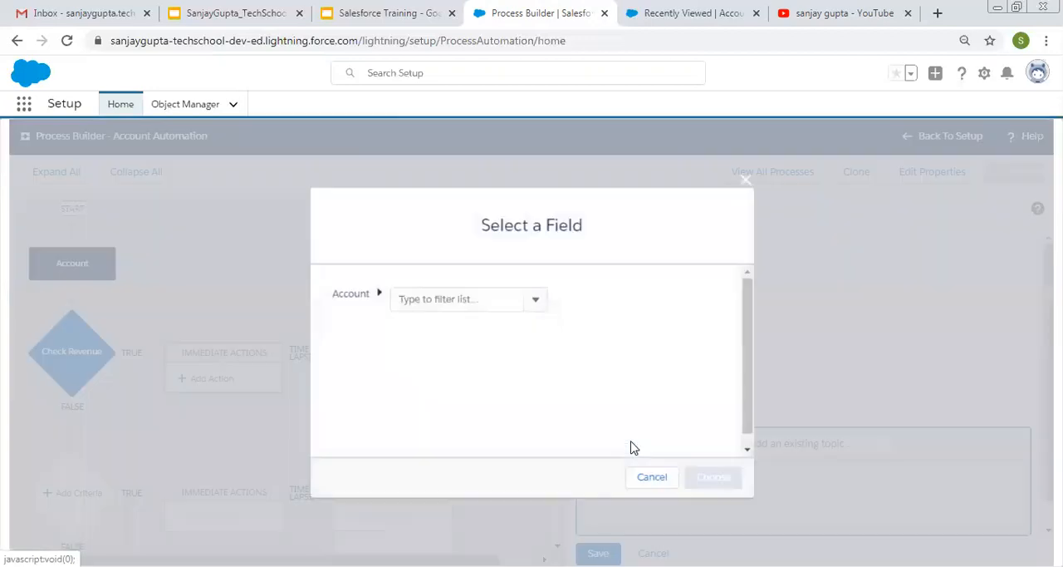
left_click(457, 298)
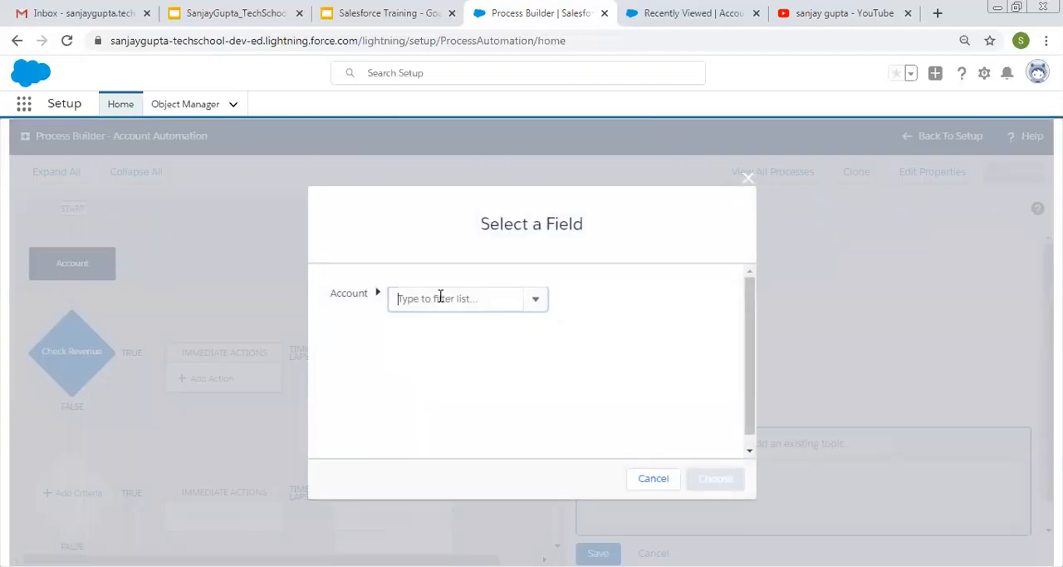
type("name")
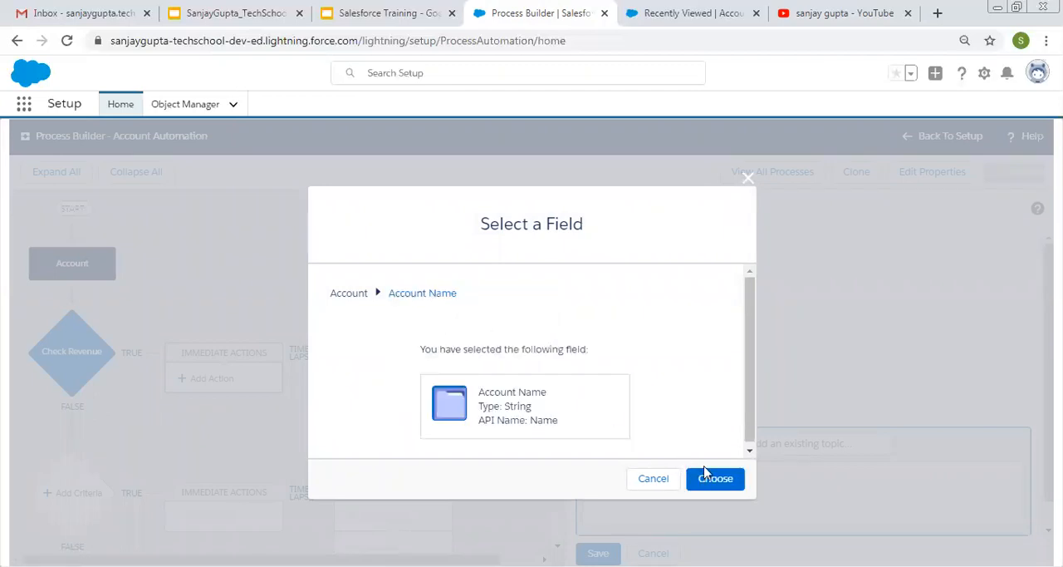
left_click(715, 479)
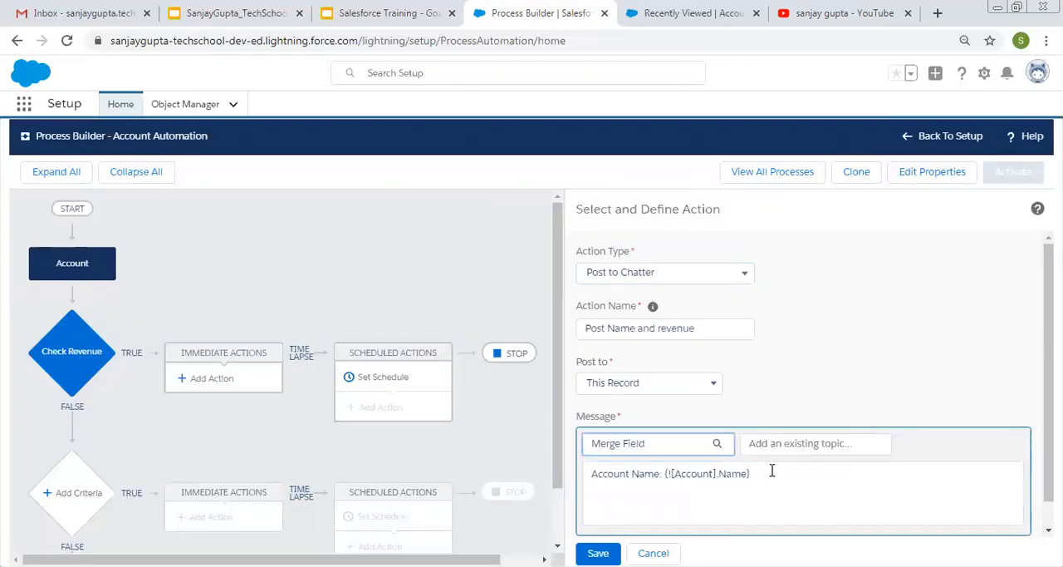
Add an 'Annual Revenue' line with the [Account].AnnualRevenue merge field.
left_click(772, 507)
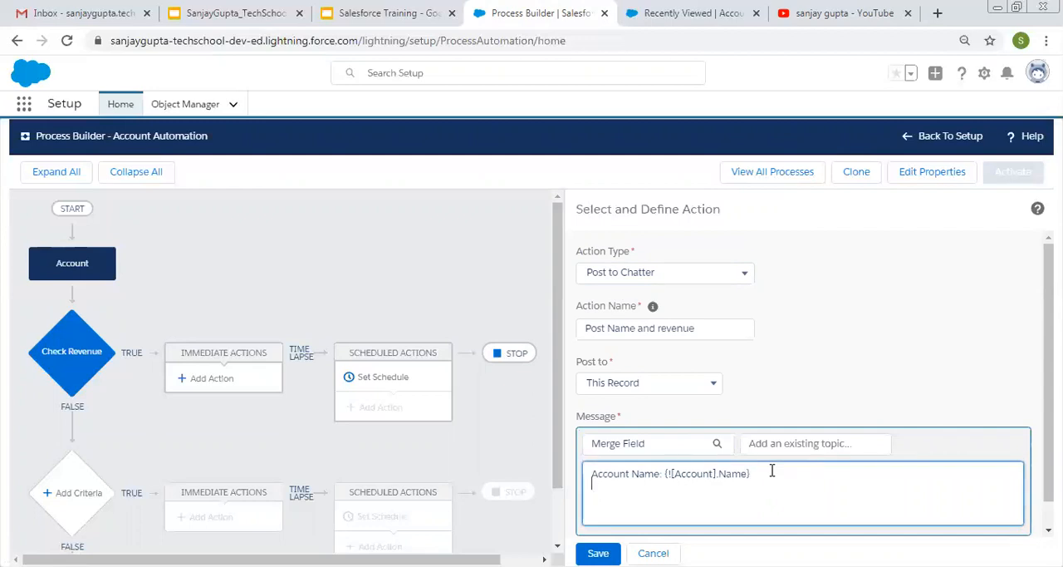
type("Annual")
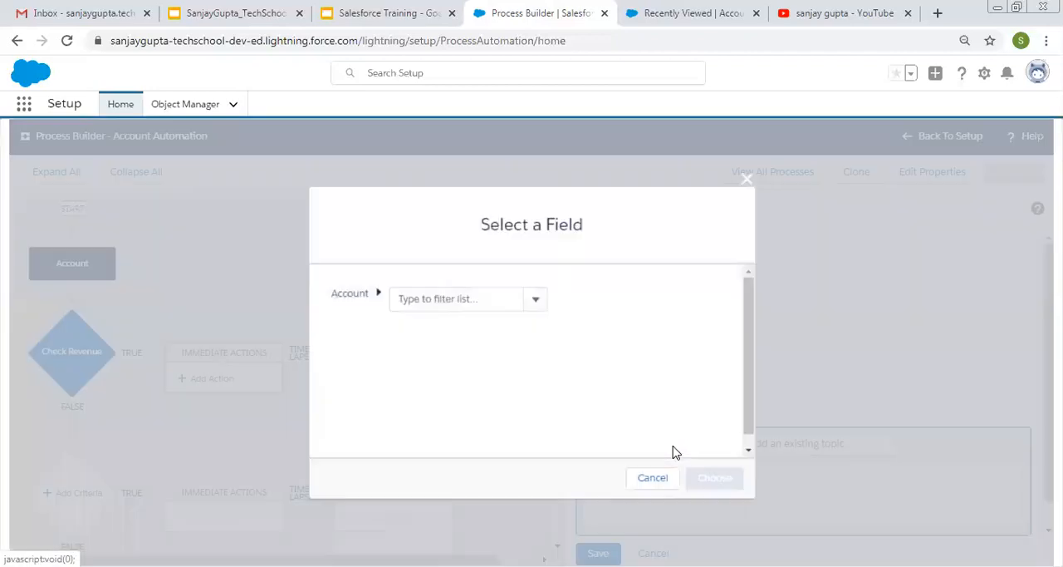
left_click(455, 298)
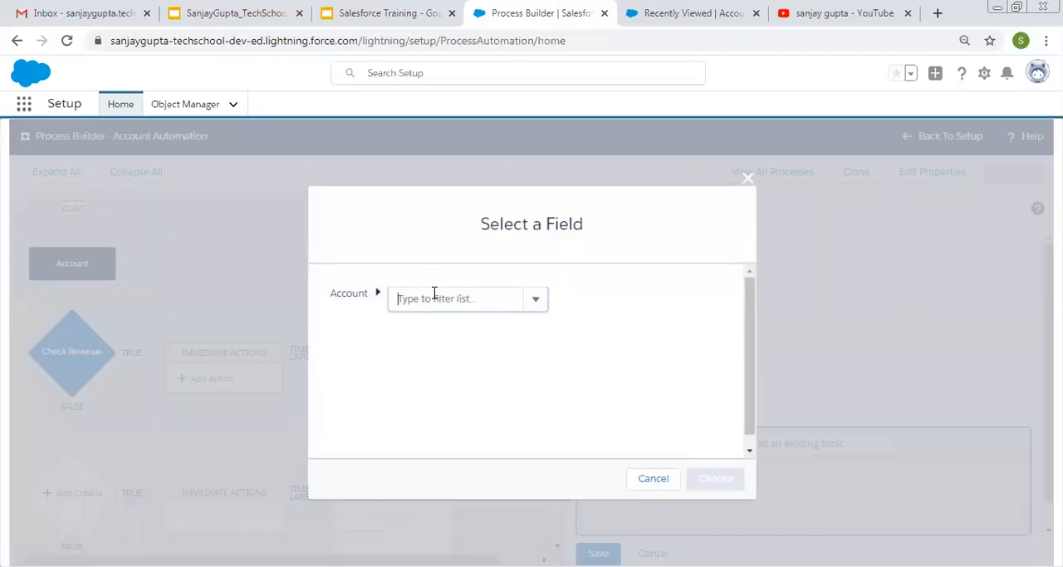
type("annu")
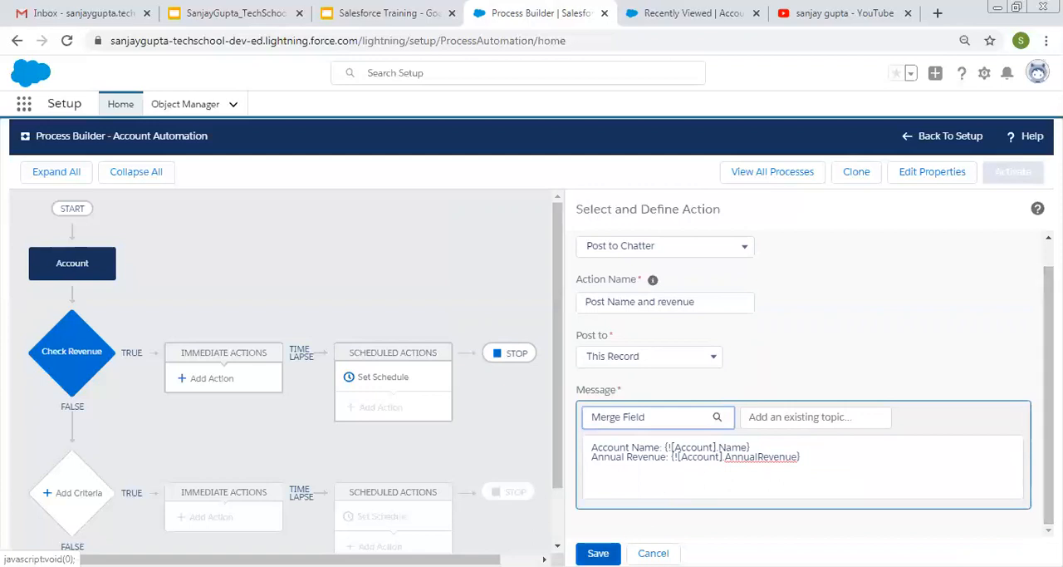
Save the 'Post Name and revenue' action and activate the Account Automation process.
left_click(598, 553)
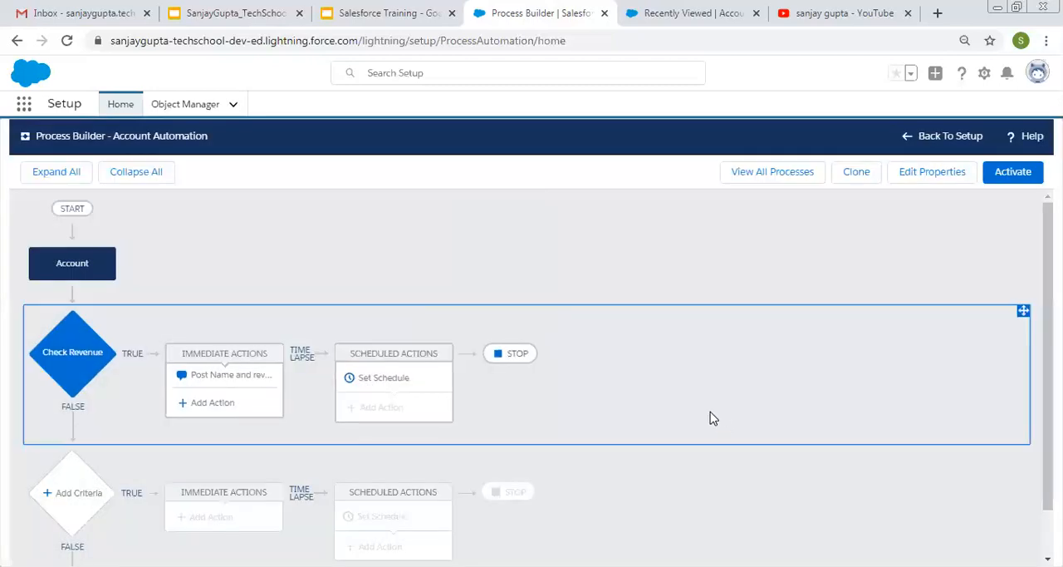
left_click(1013, 171)
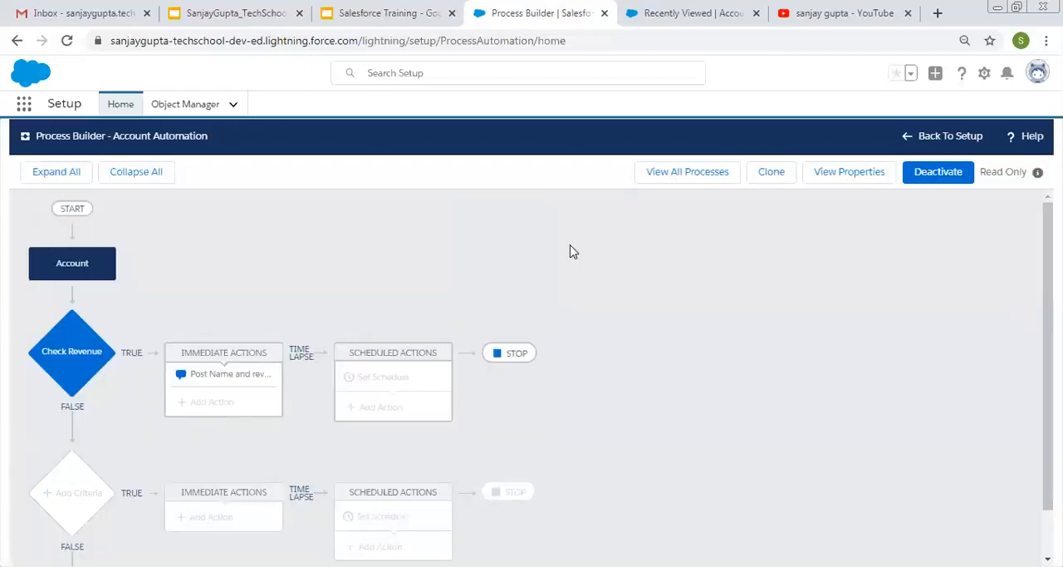
Create and save account 'Test Account 2021' with Annual Revenue 10000.
left_click(692, 12)
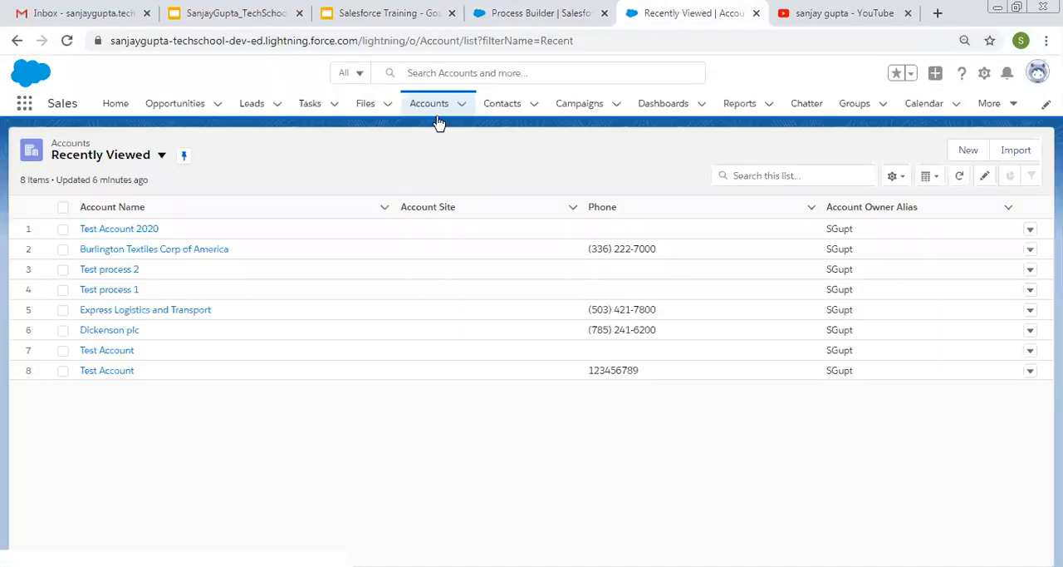
left_click(428, 103)
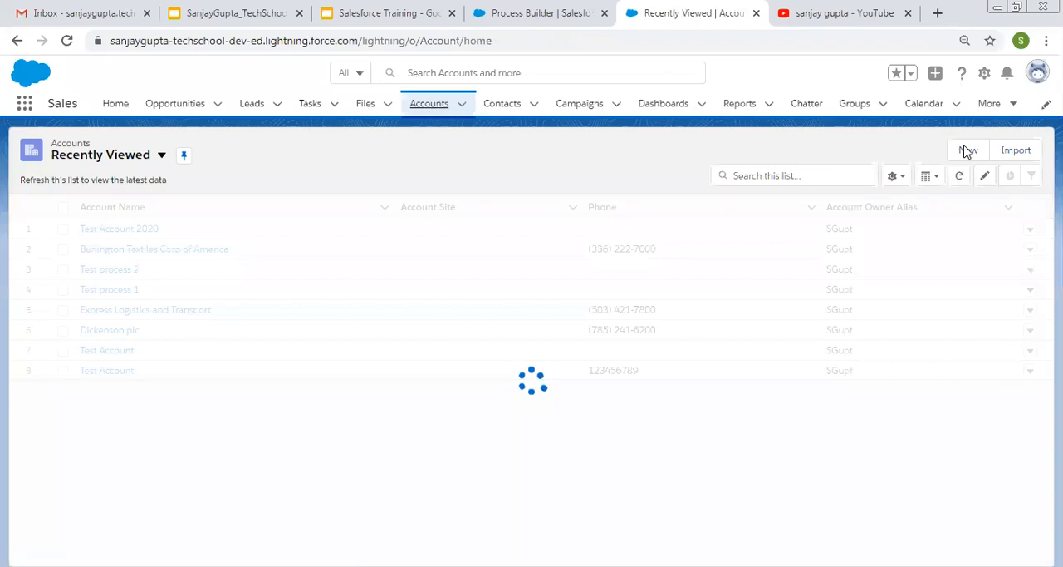
left_click(968, 149)
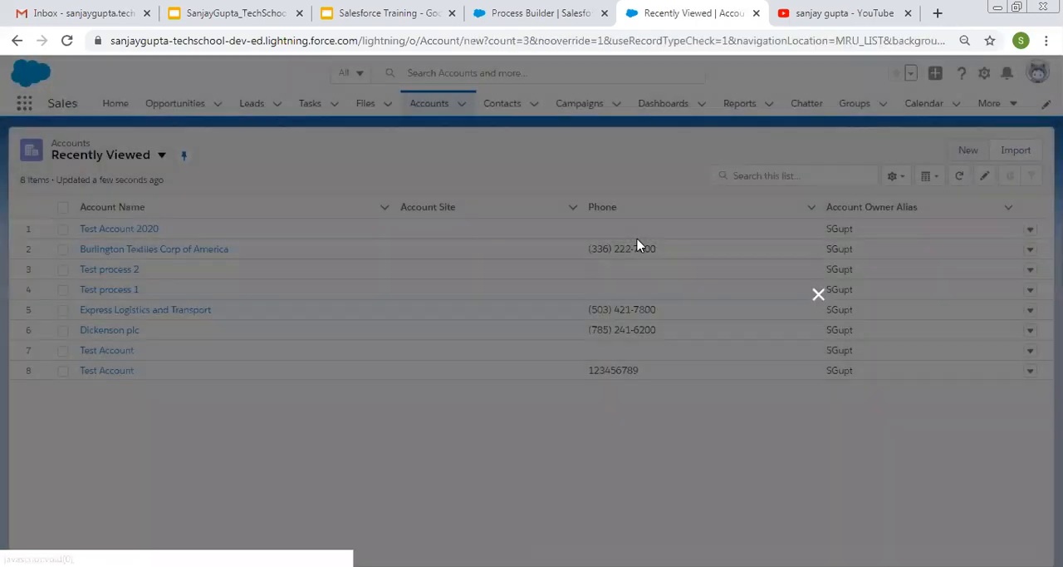
left_click(968, 150)
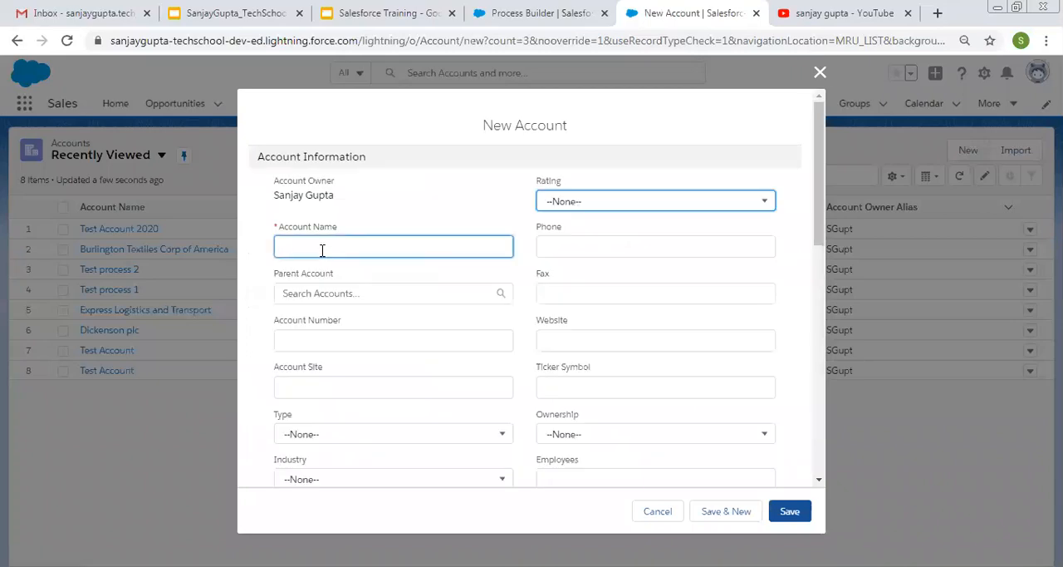
type("Test A")
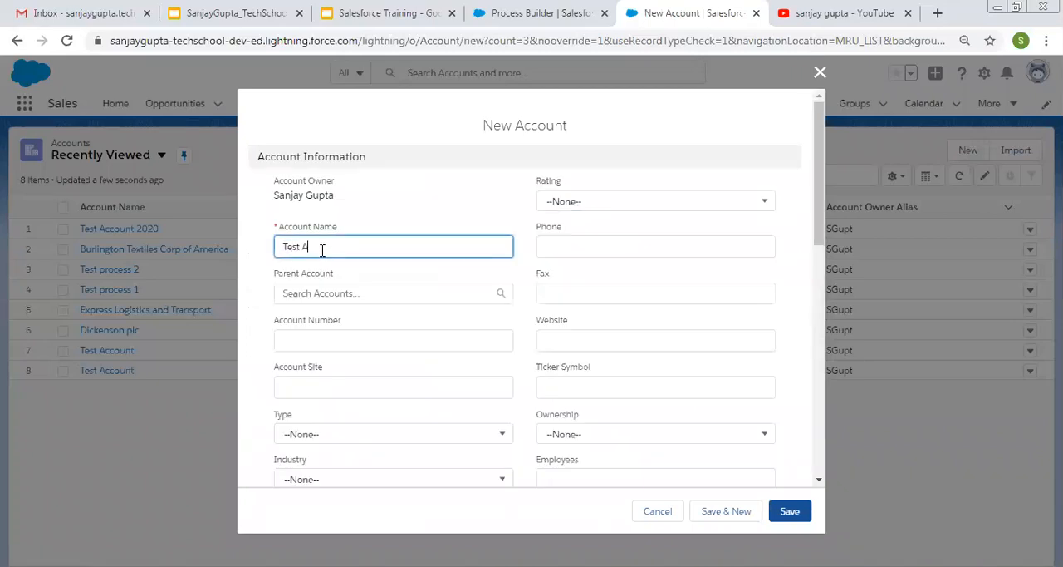
type("ccount 202")
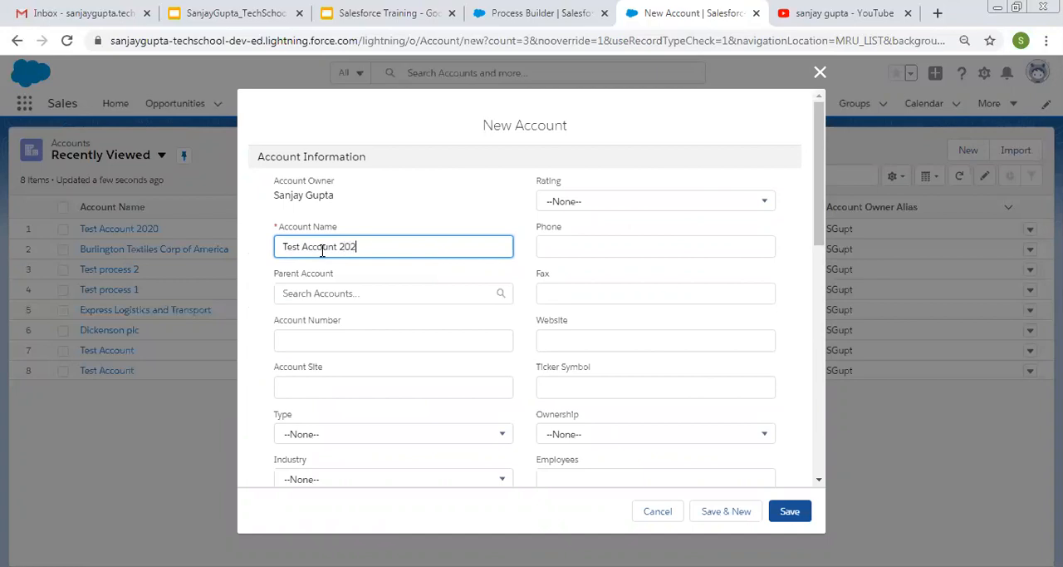
type("1")
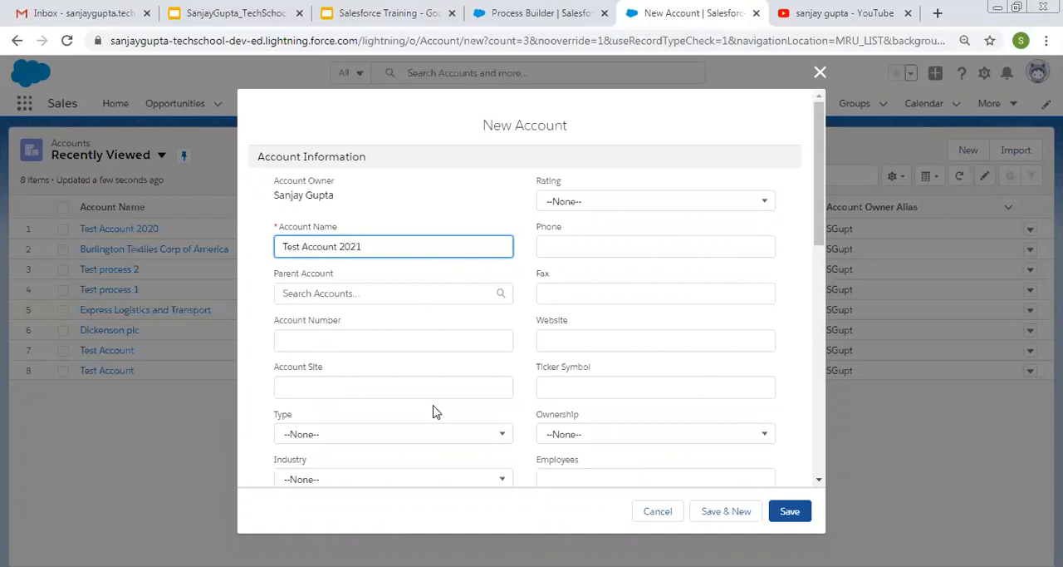
mouse_move(706, 358)
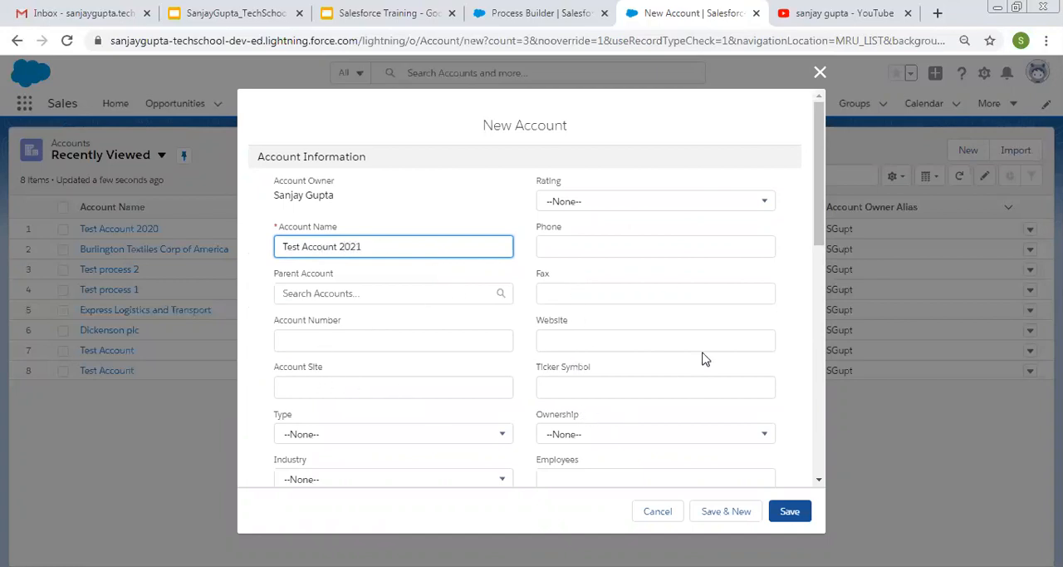
mouse_move(806, 272)
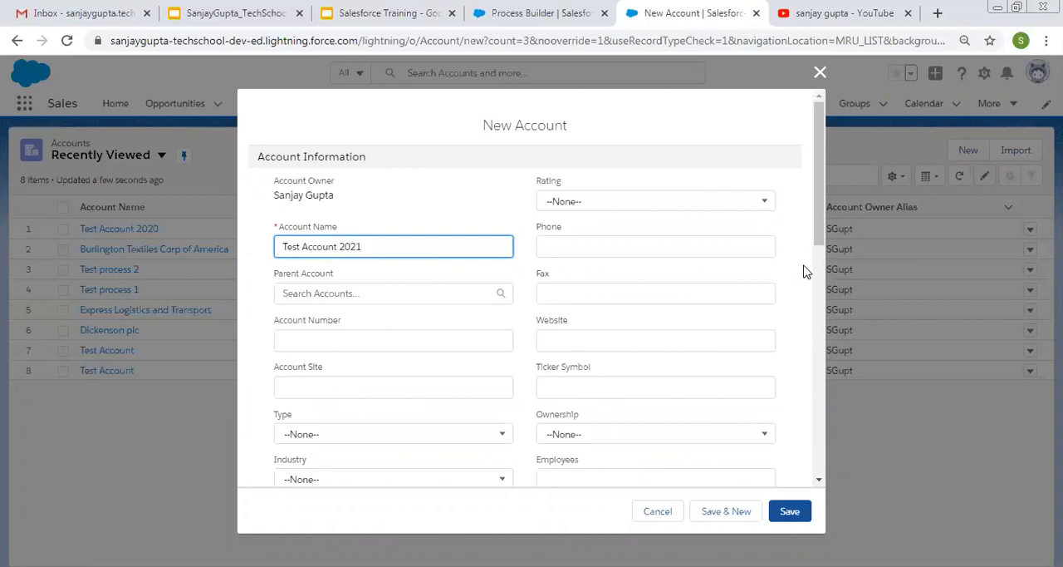
scroll("down", 3)
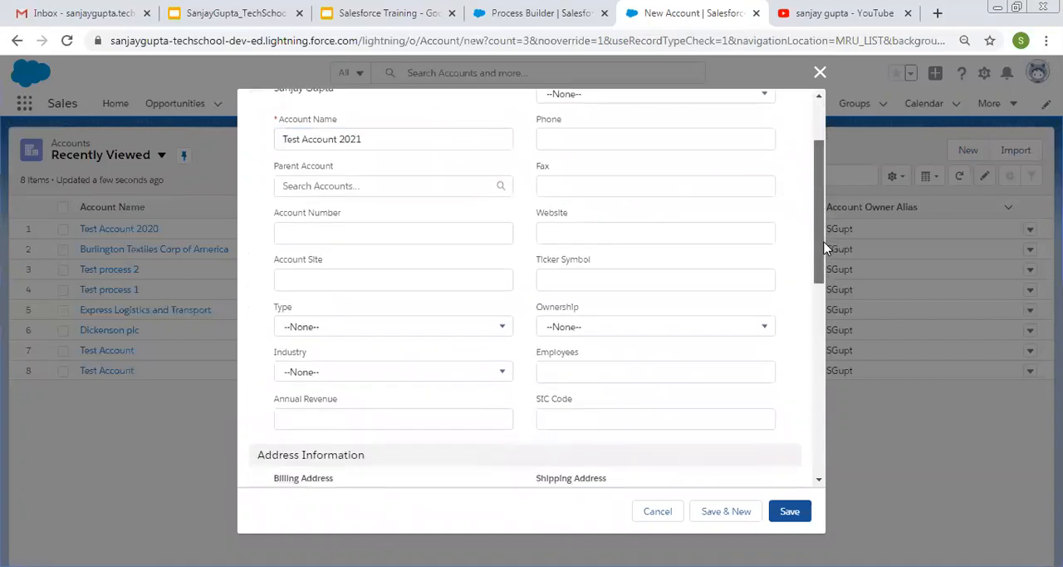
left_click(393, 416)
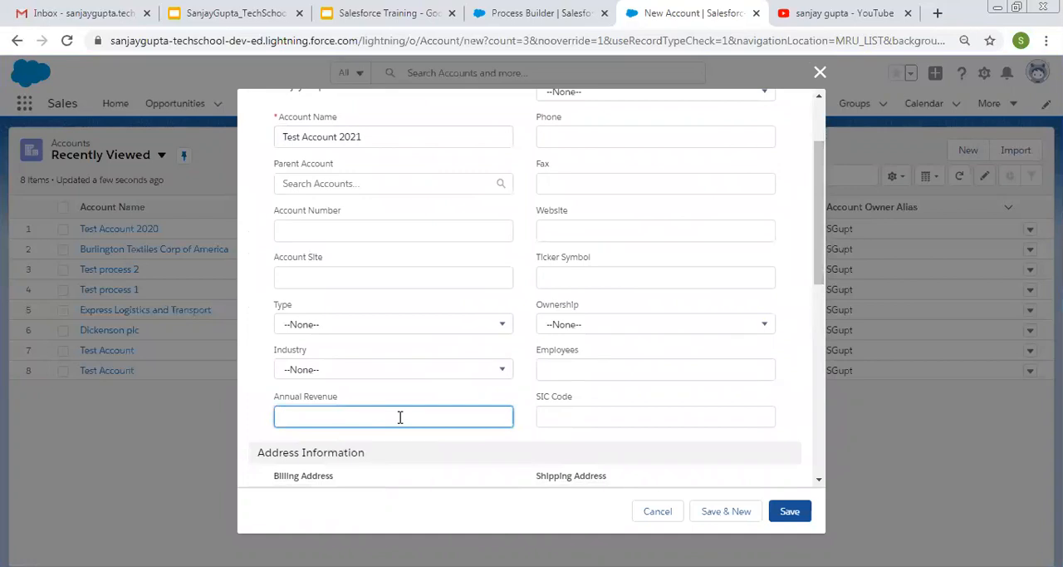
type("100000")
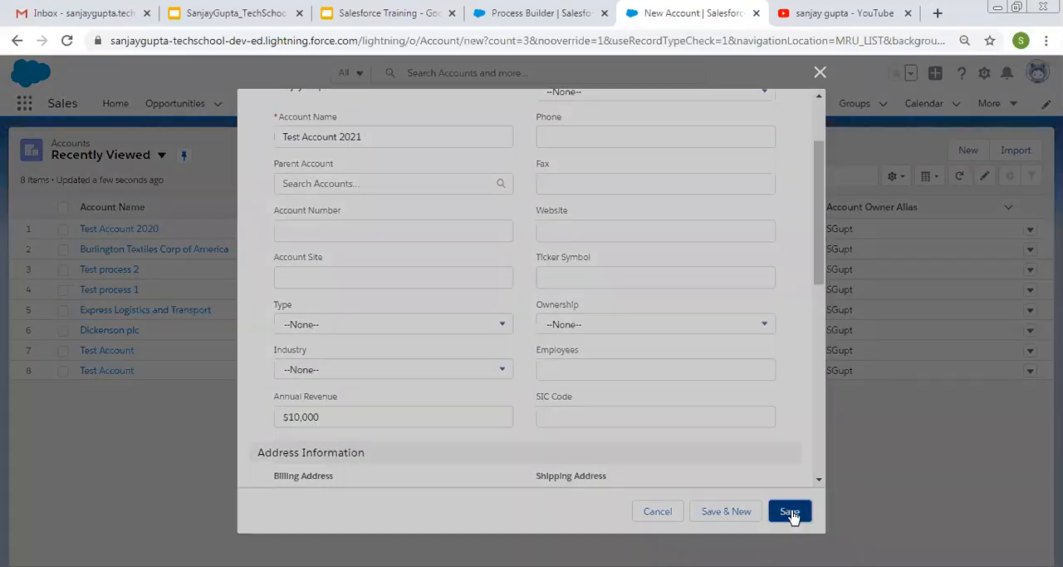
left_click(791, 510)
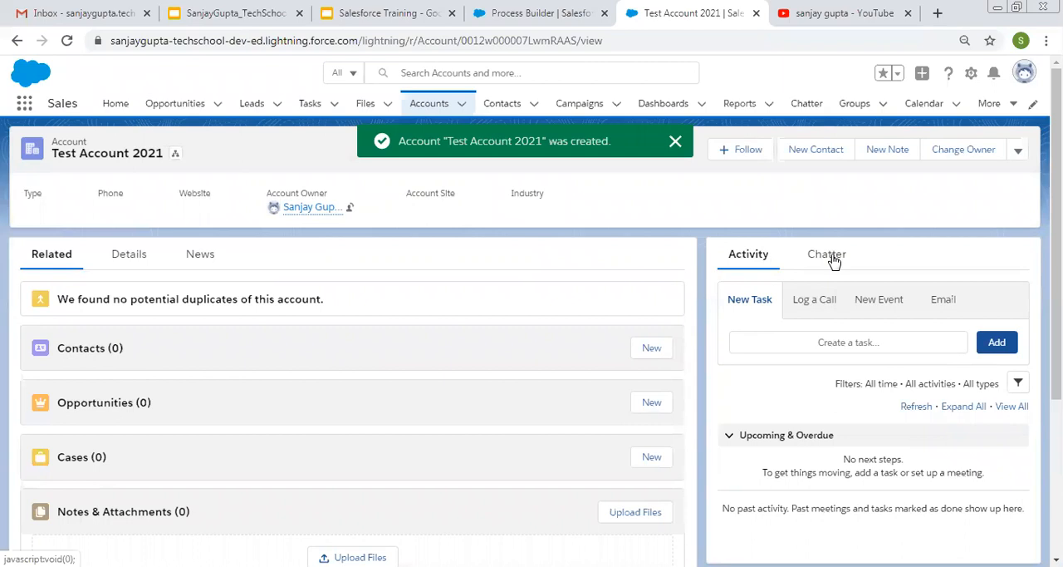
Check Test Account 2021's Chatter feed for the Account Name and Annual Revenue 10,000 post.
left_click(826, 253)
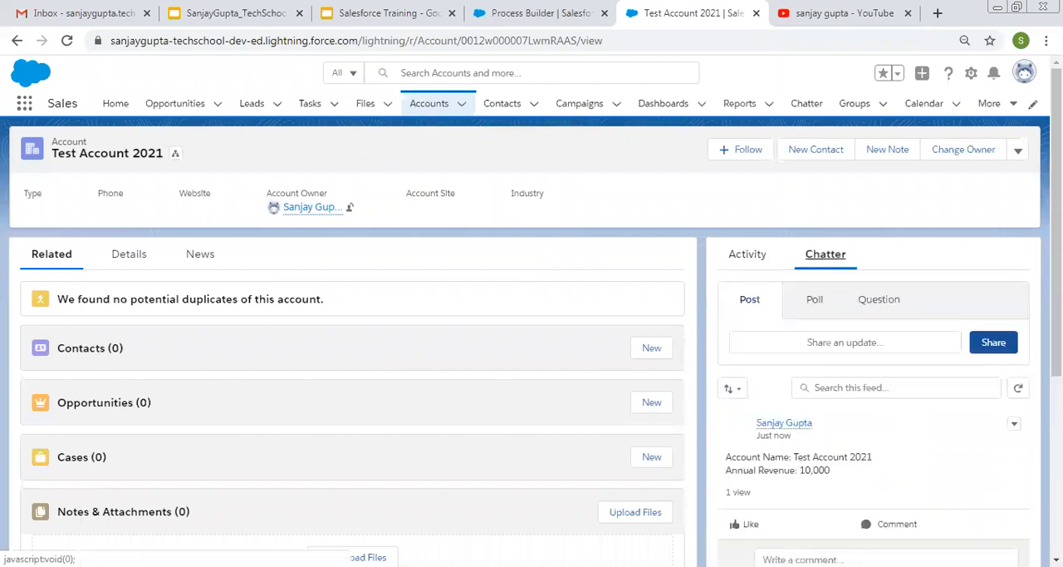
scroll("down", 3)
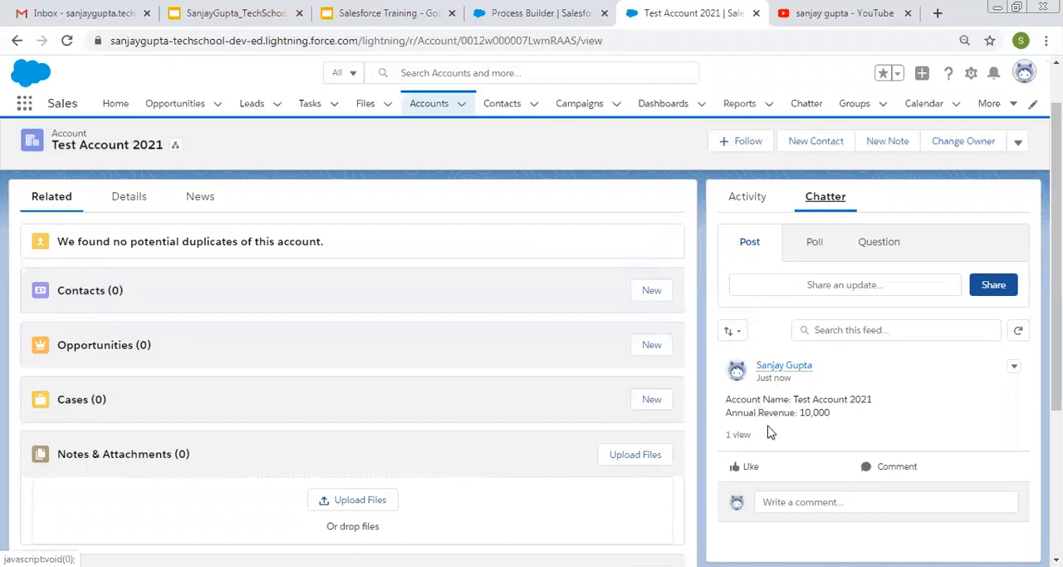
mouse_move(812, 414)
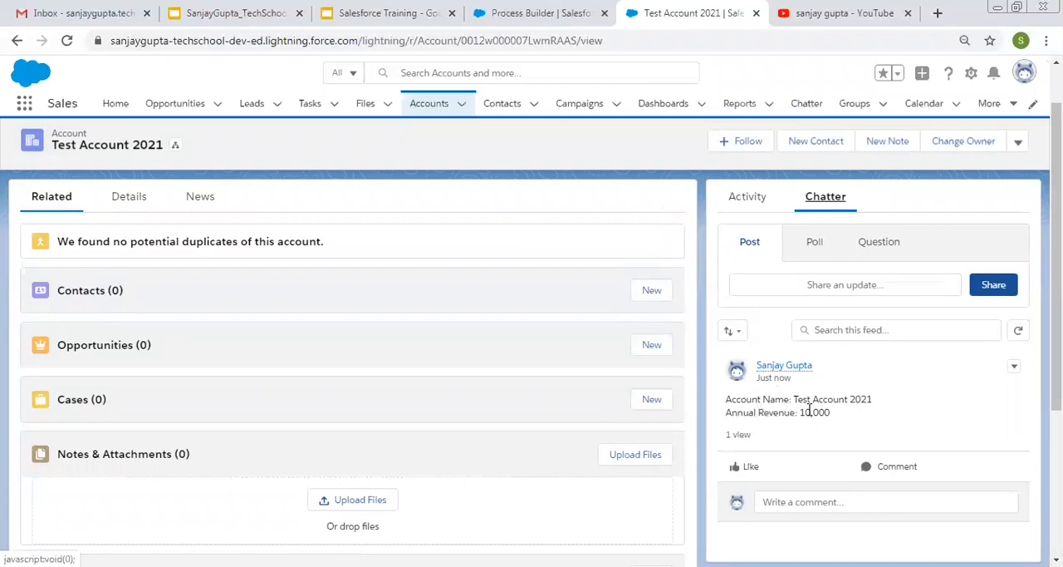
mouse_move(838, 425)
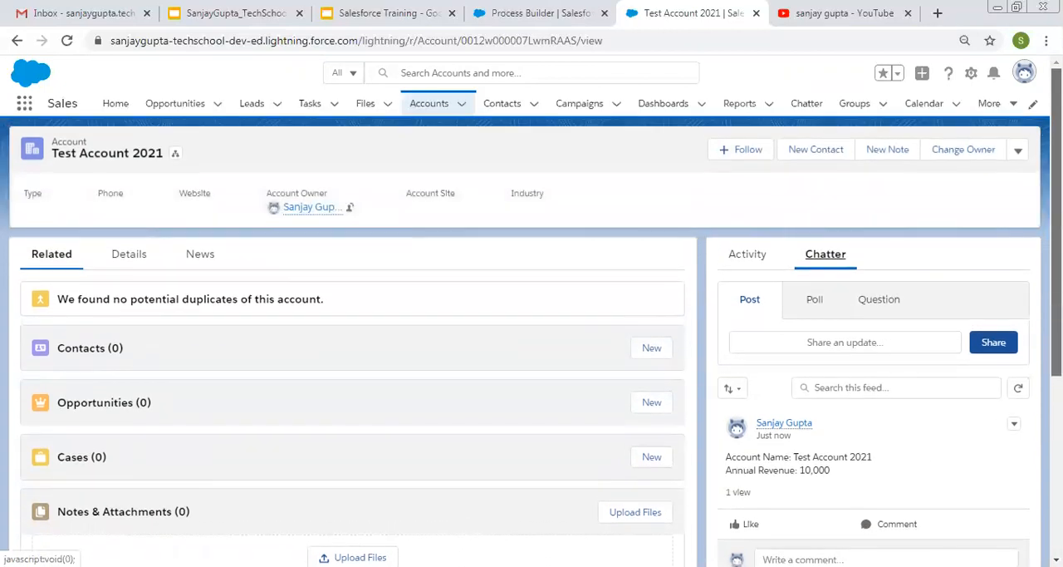
mouse_move(430, 108)
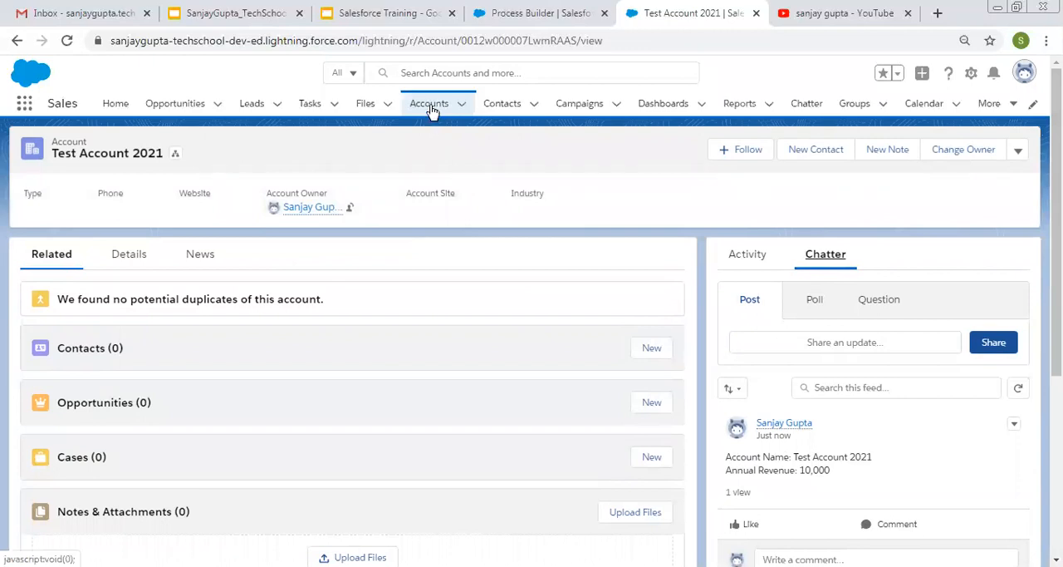
Save 'test account 2022' without annual revenue and confirm its Chatter feed is empty.
left_click(429, 103)
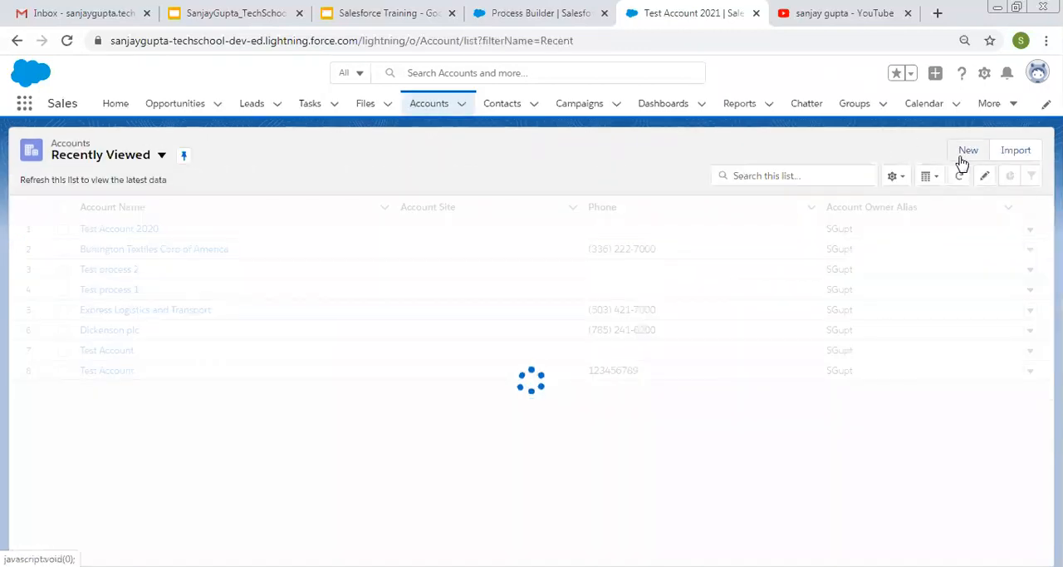
left_click(968, 149)
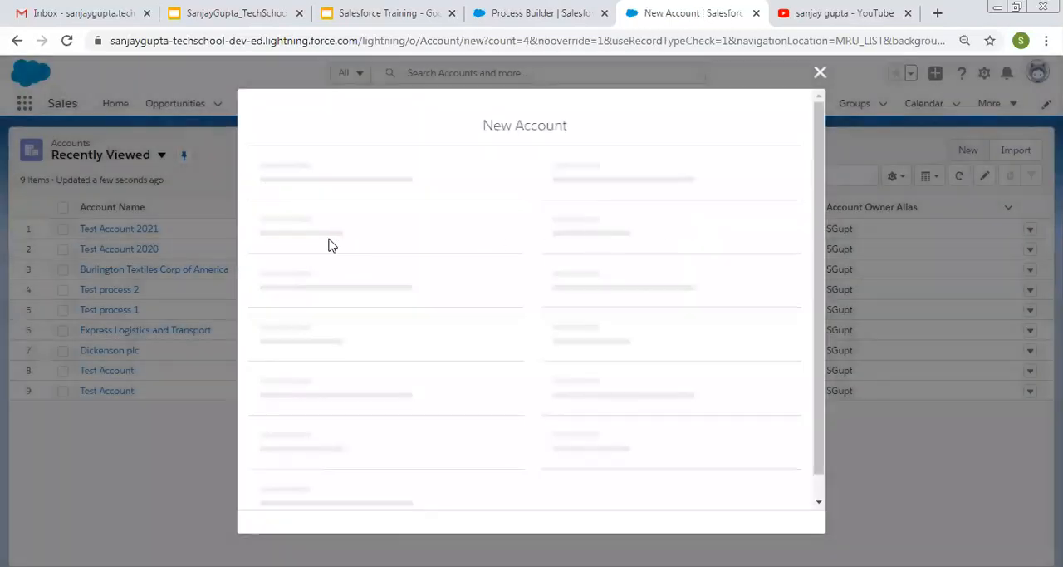
type("test account 2022")
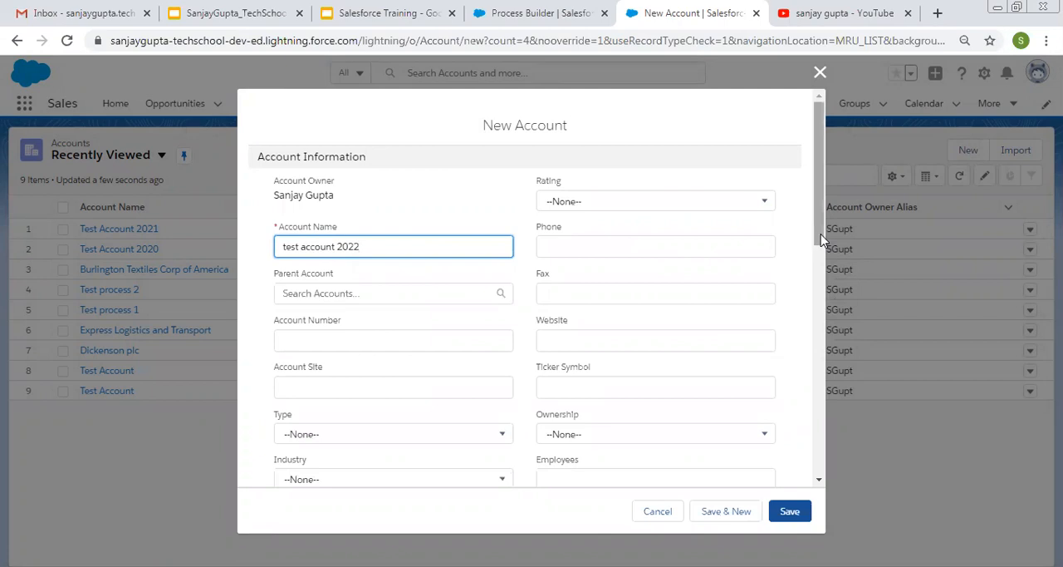
scroll("down", 3)
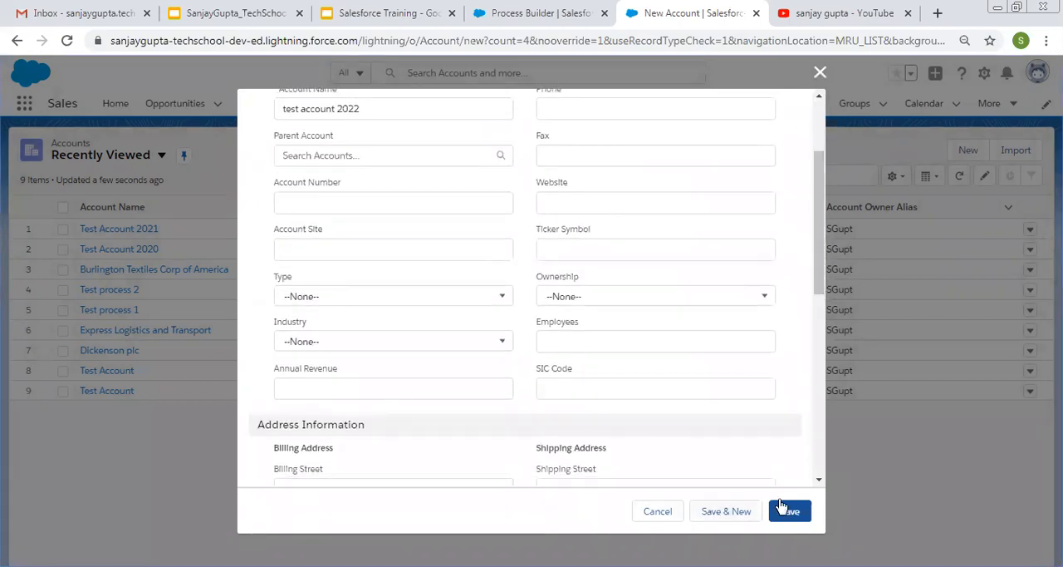
left_click(790, 511)
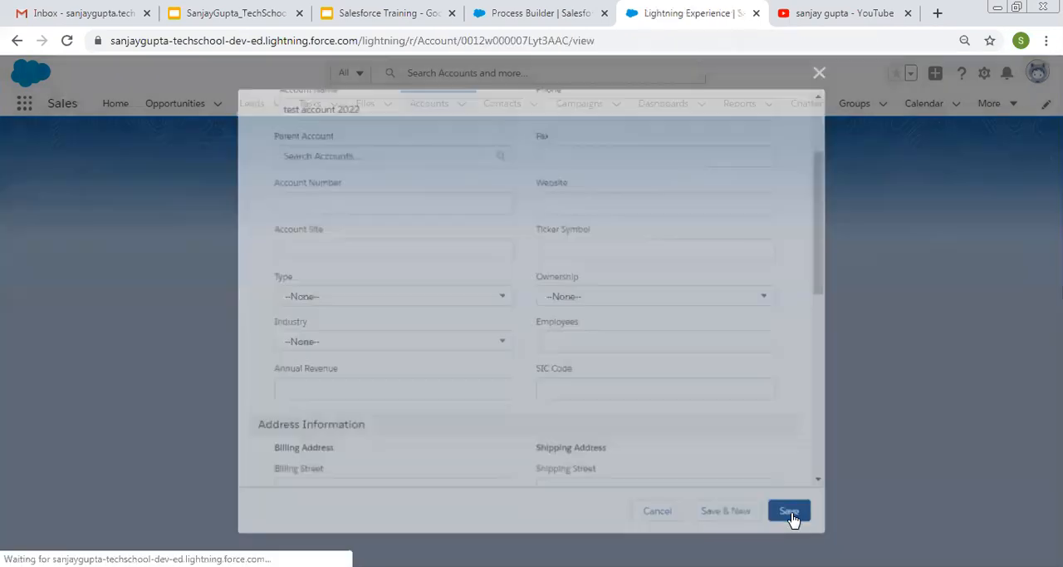
left_click(789, 509)
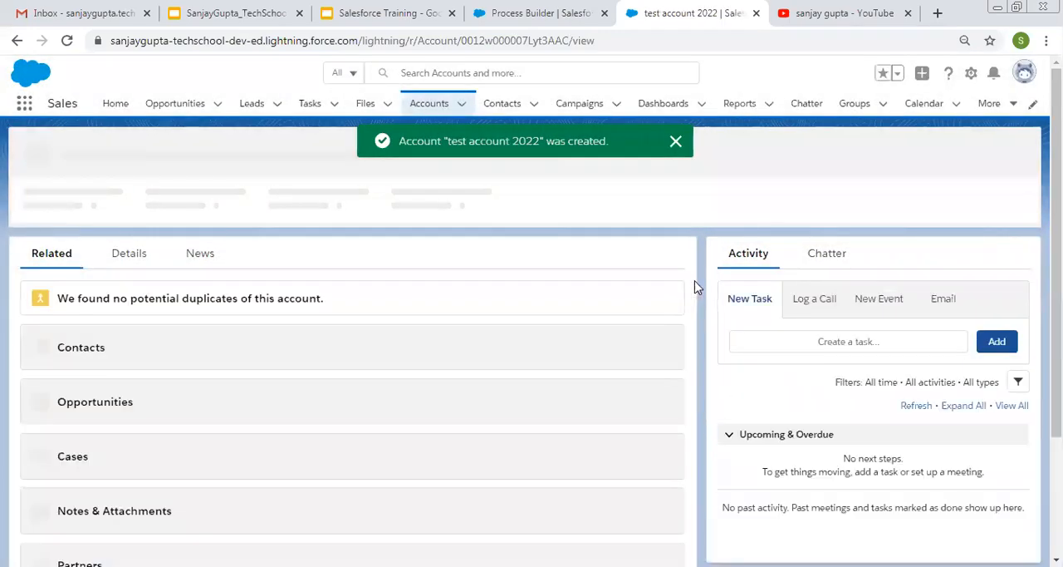
left_click(826, 254)
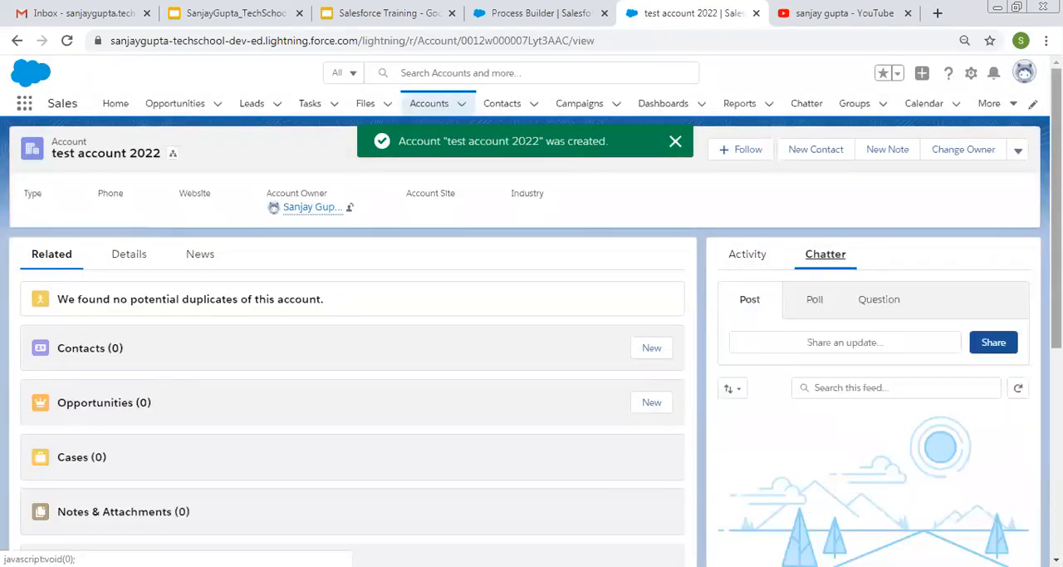
left_click(675, 140)
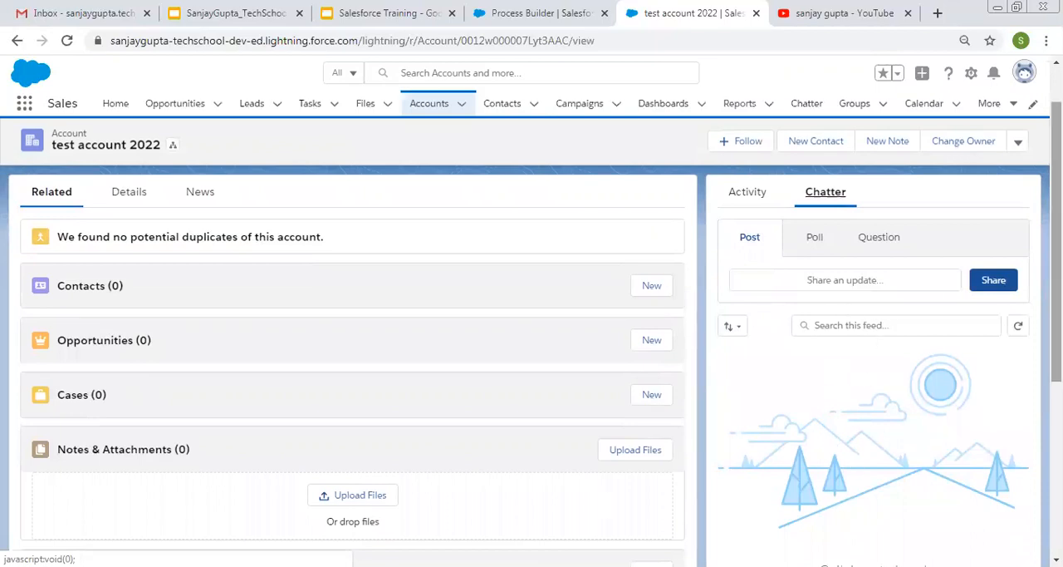
Return to Account Automation and view the Check Revenue condition, Annual Revenue Is null = False.
left_click(540, 13)
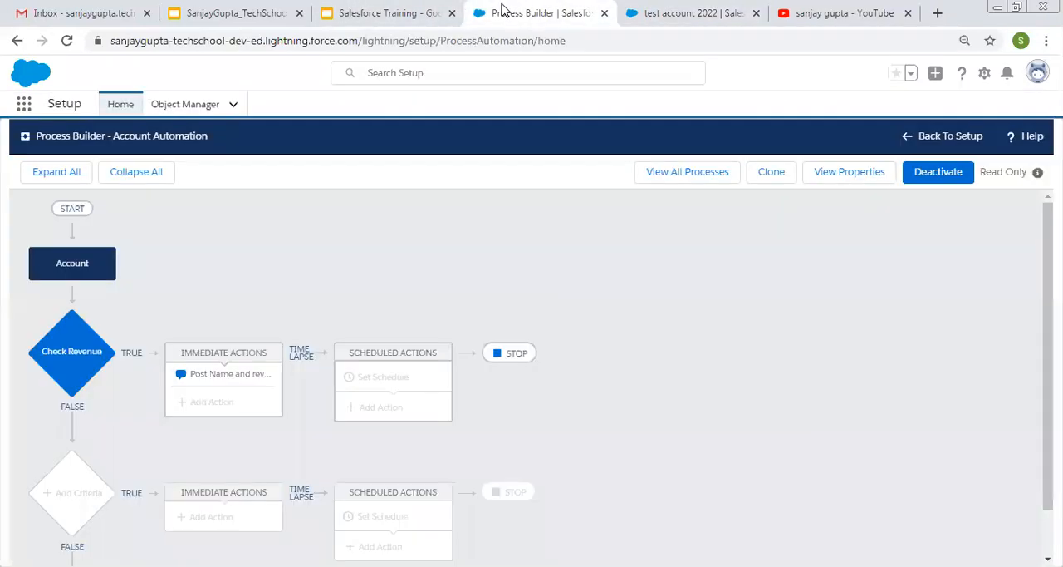
left_click(71, 352)
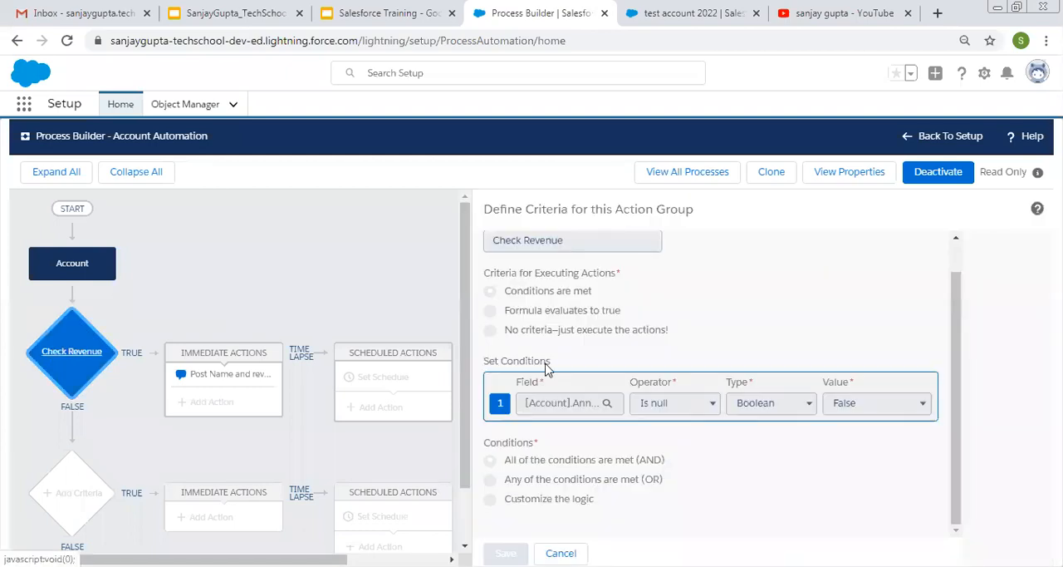
mouse_move(782, 439)
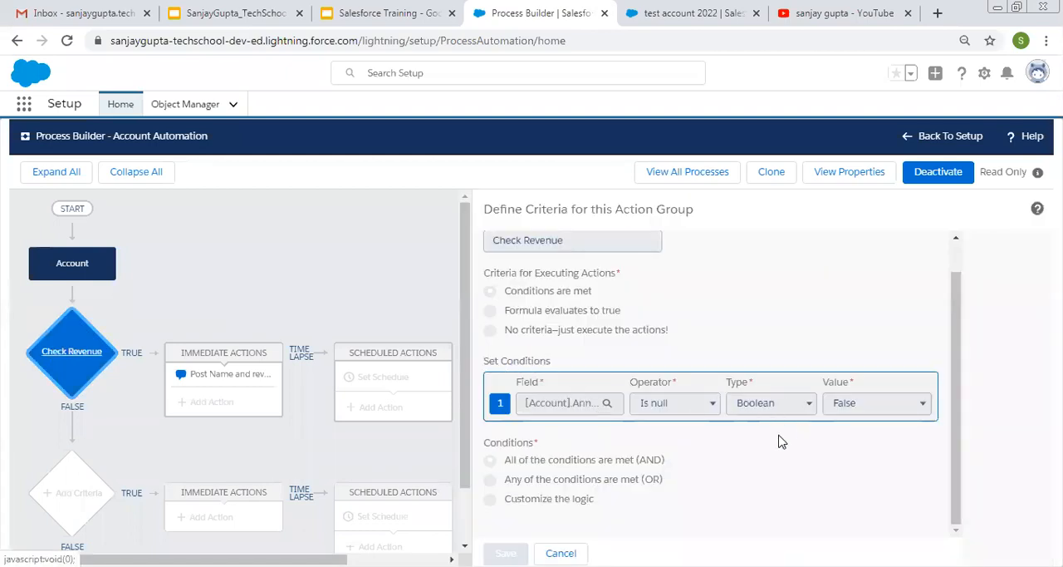
mouse_move(693, 468)
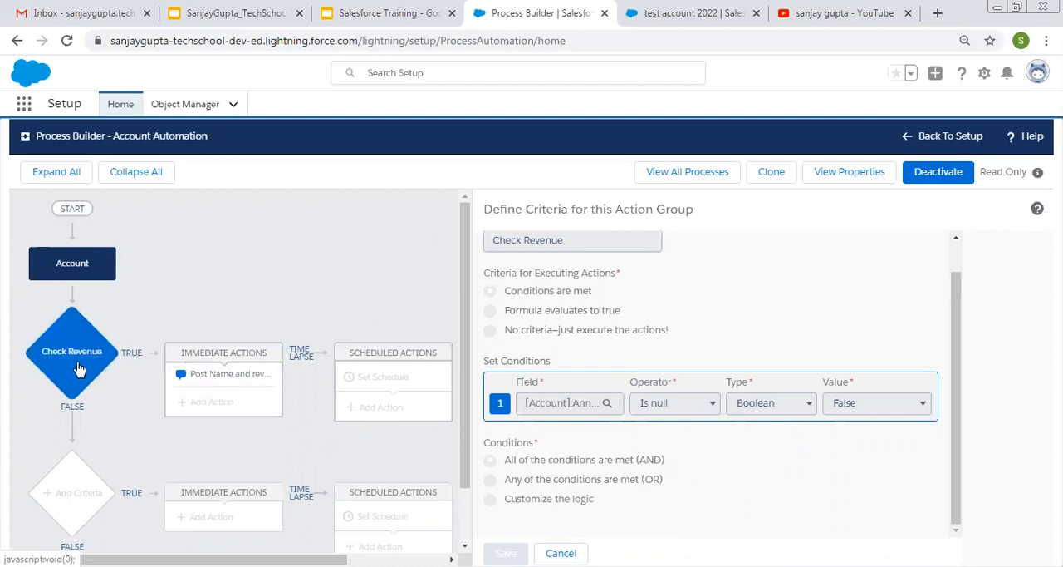
mouse_move(256, 365)
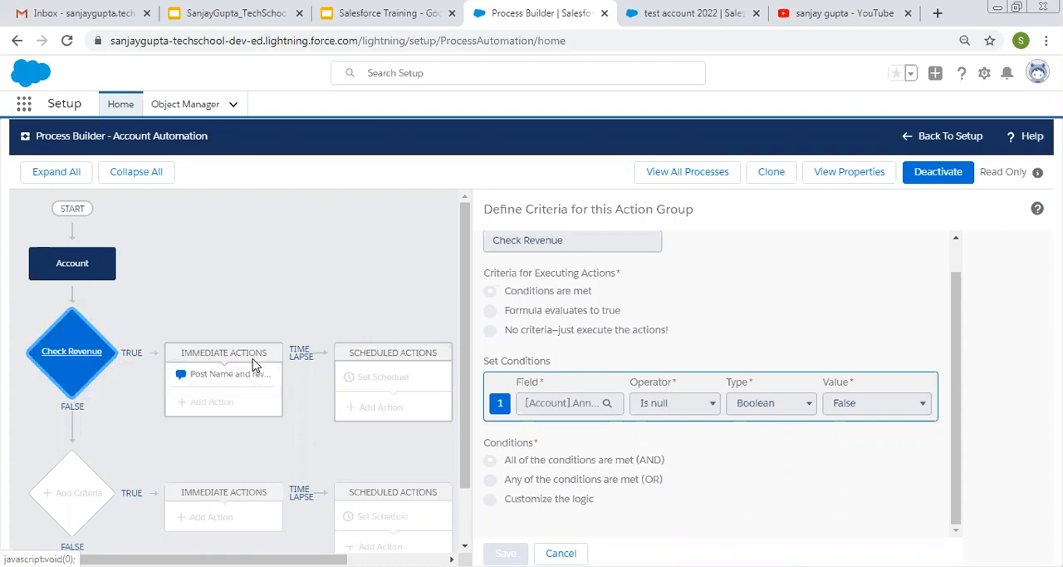
mouse_move(538, 198)
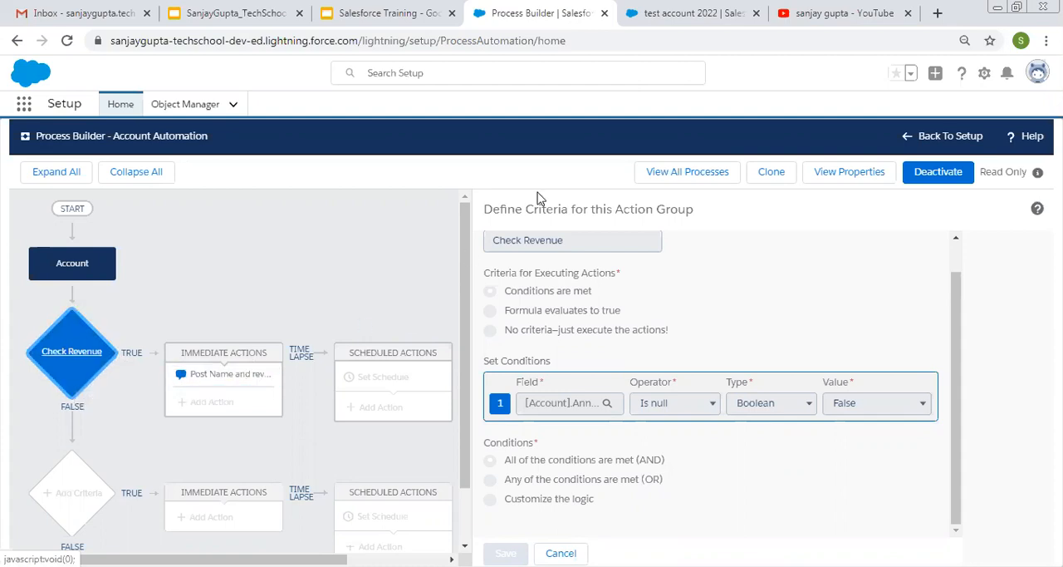
mouse_move(757, 293)
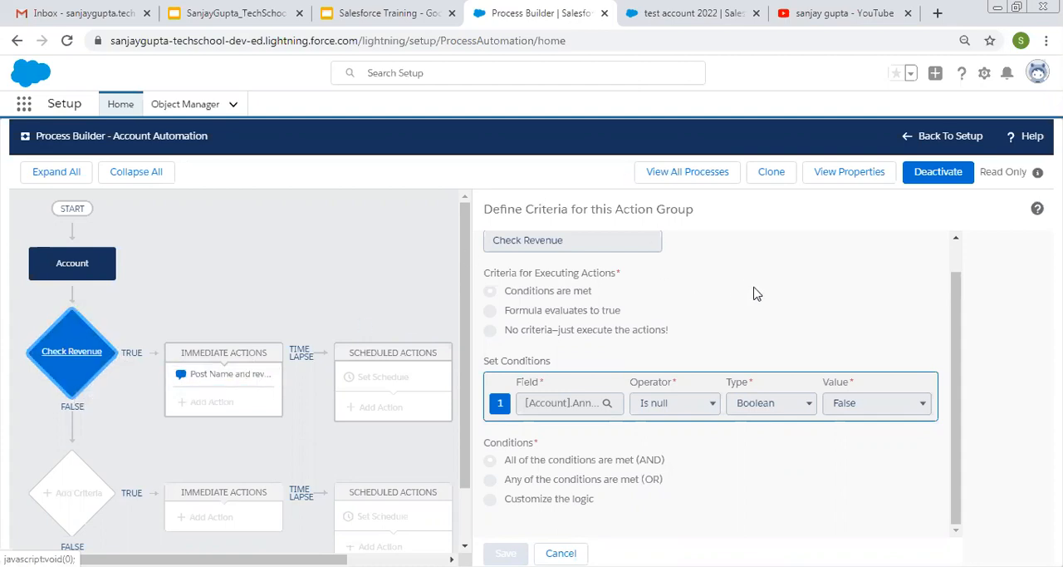
mouse_move(783, 263)
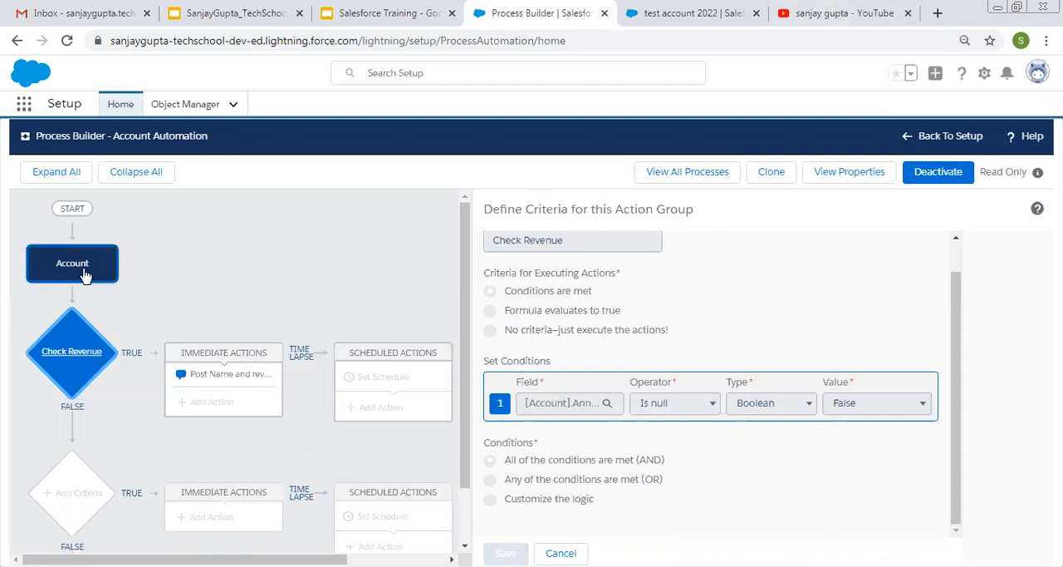
View the Account object start settings, which trigger only when a record is created.
left_click(72, 263)
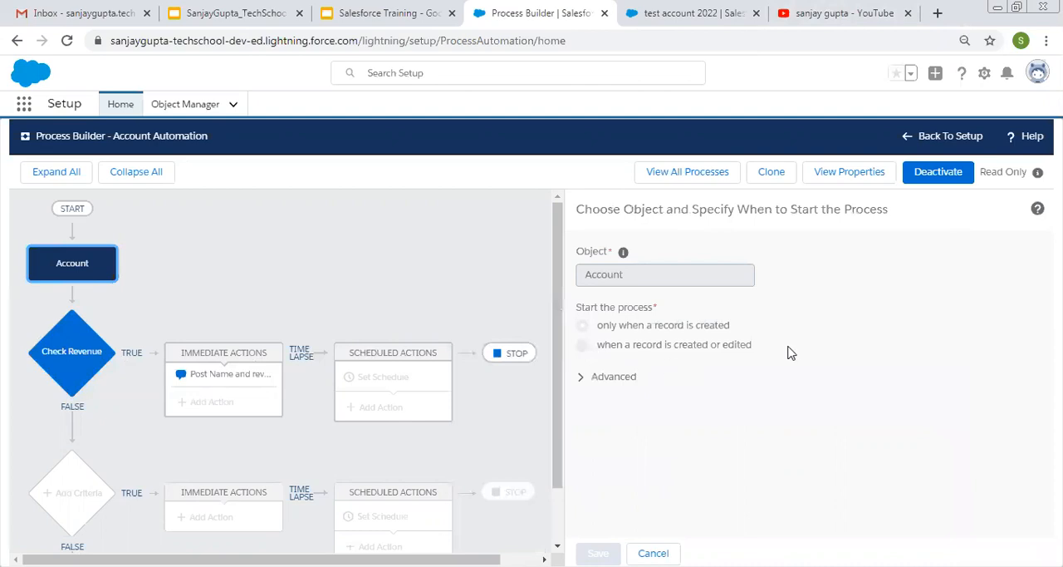
mouse_move(620, 364)
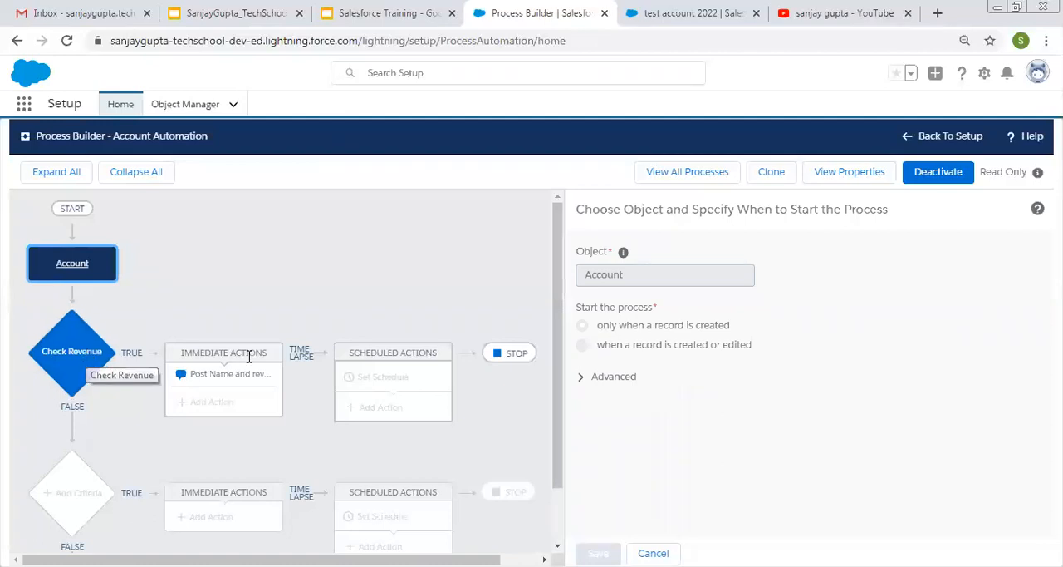
mouse_move(274, 353)
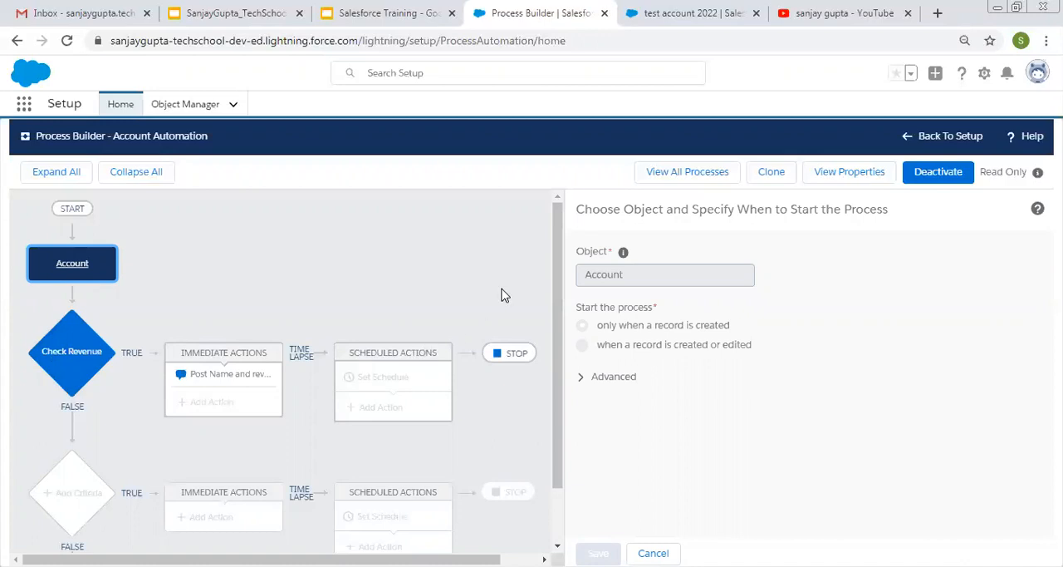
mouse_move(617, 359)
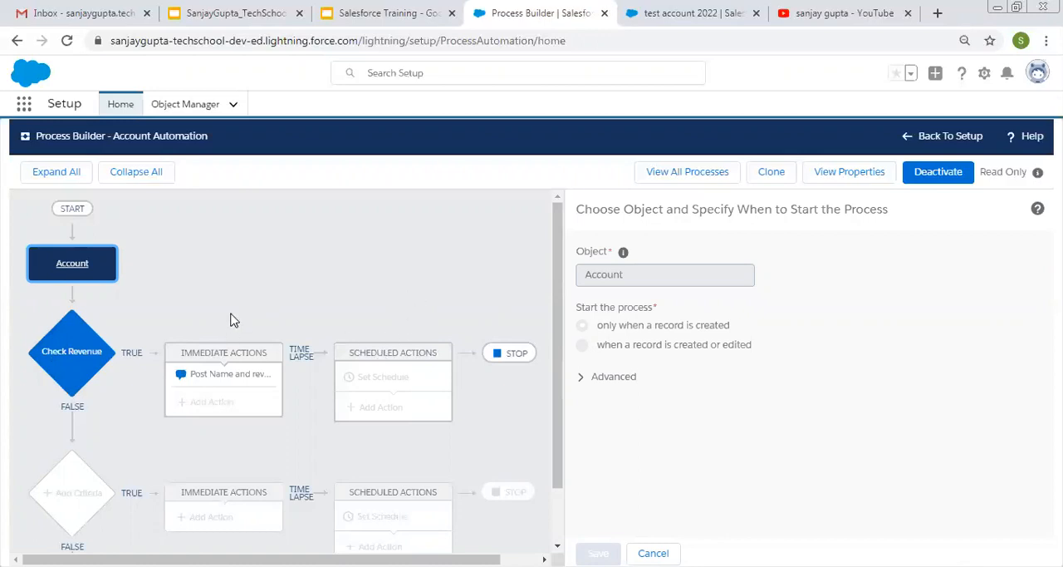
Return to the YouTube tab showing Sanjay Gupta's recent Process Builder training videos.
left_click(844, 14)
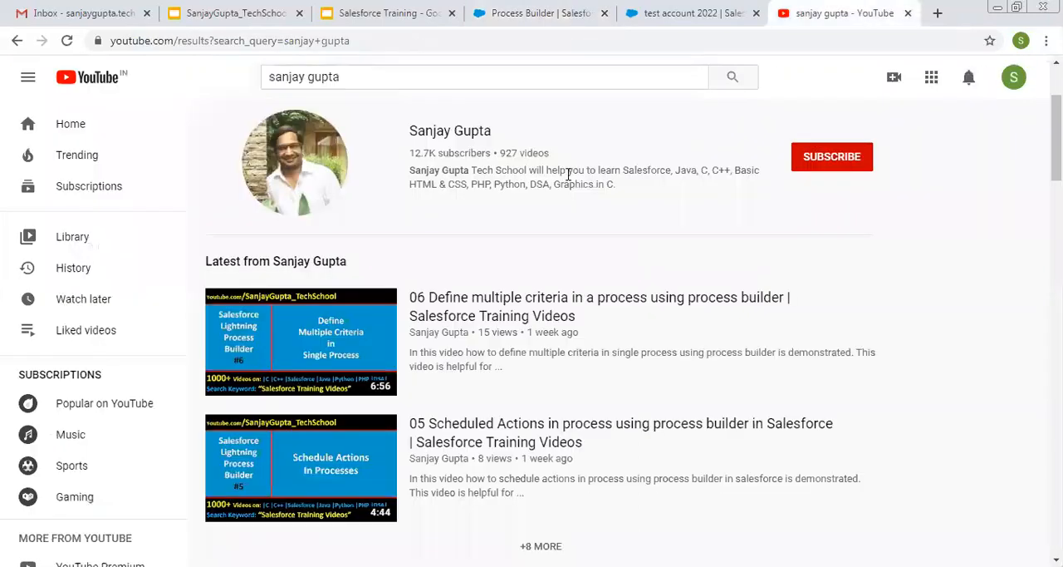
mouse_move(373, 200)
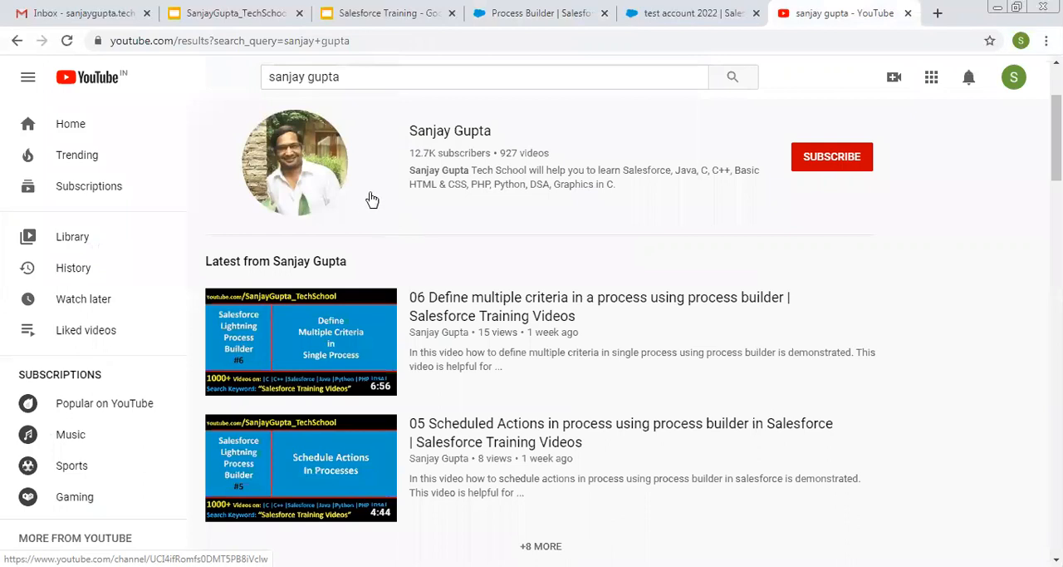
mouse_move(391, 194)
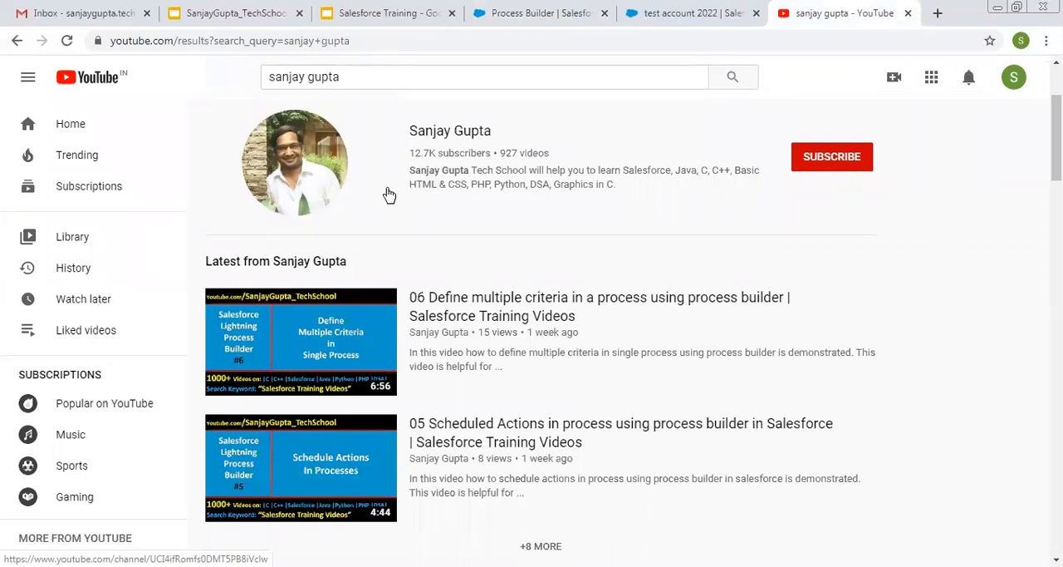
mouse_move(382, 207)
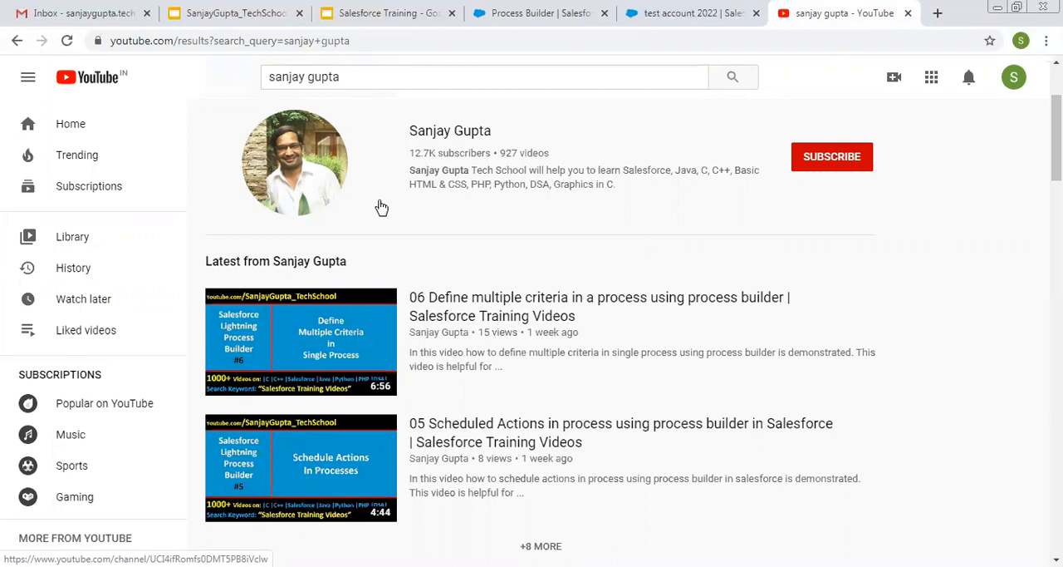
mouse_move(479, 213)
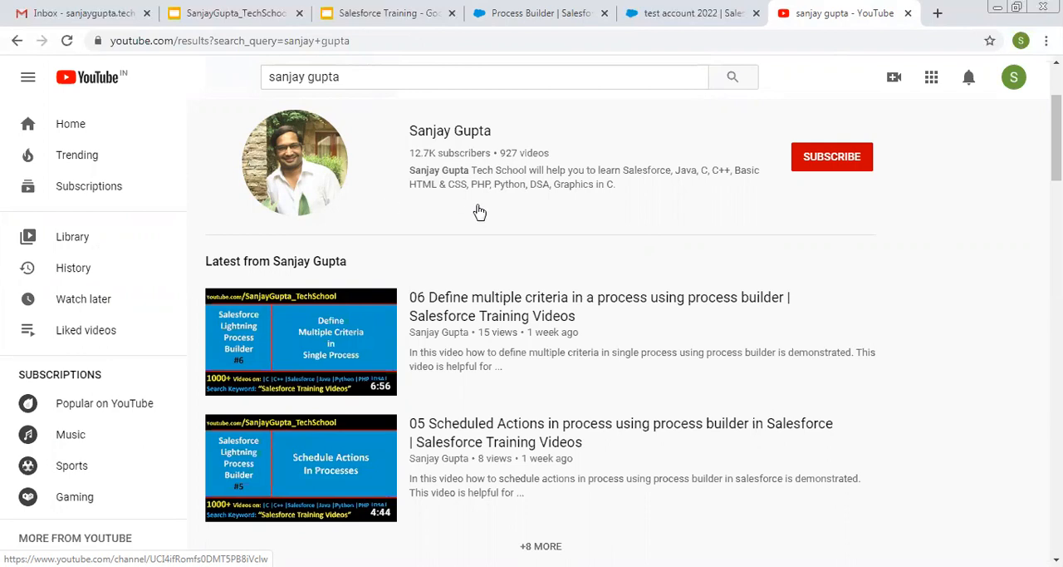
mouse_move(725, 413)
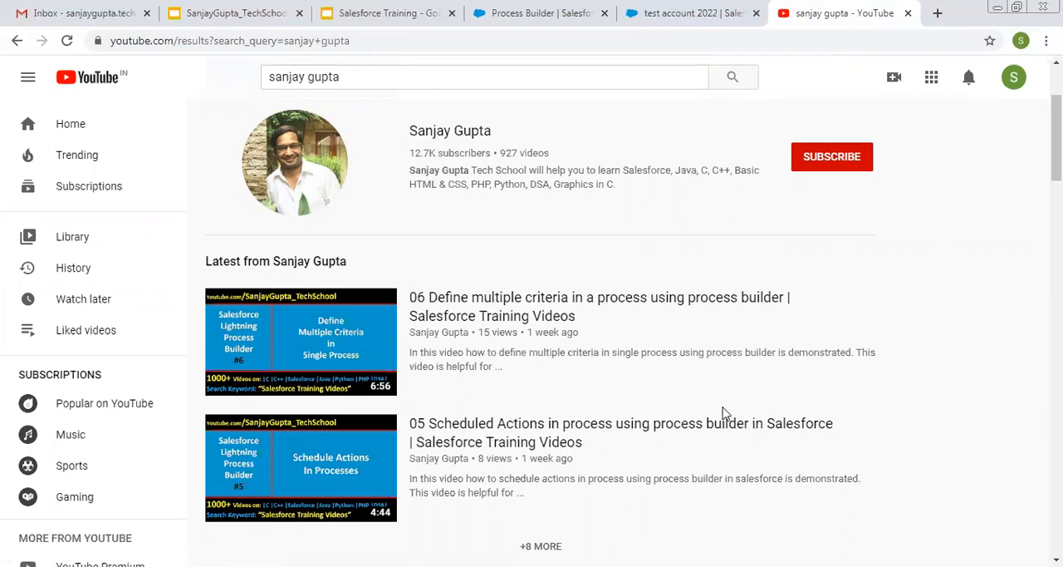